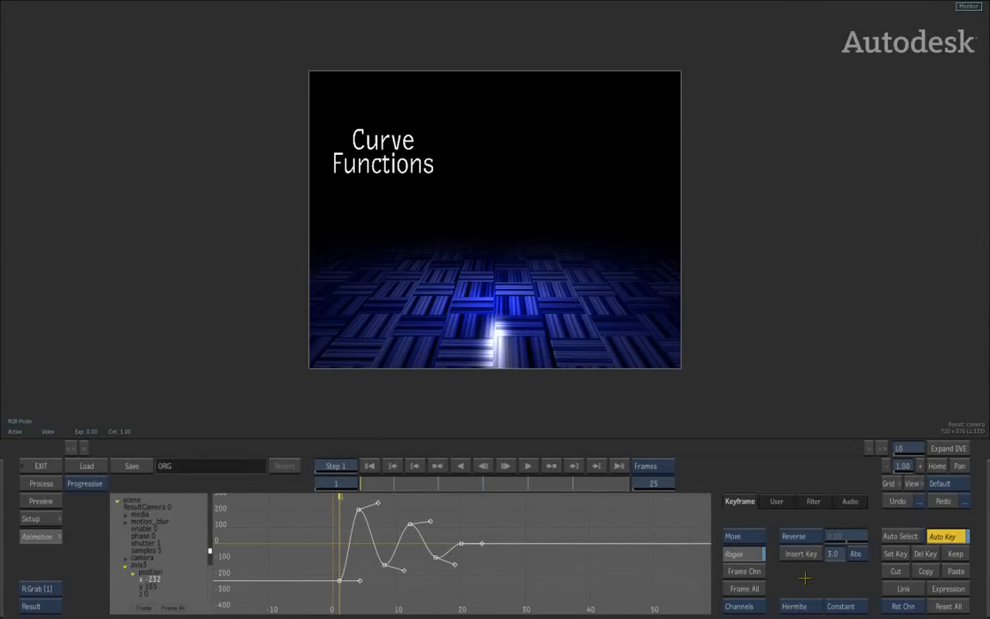
{"action": "mouse_move", "coordinate": [810, 575]}
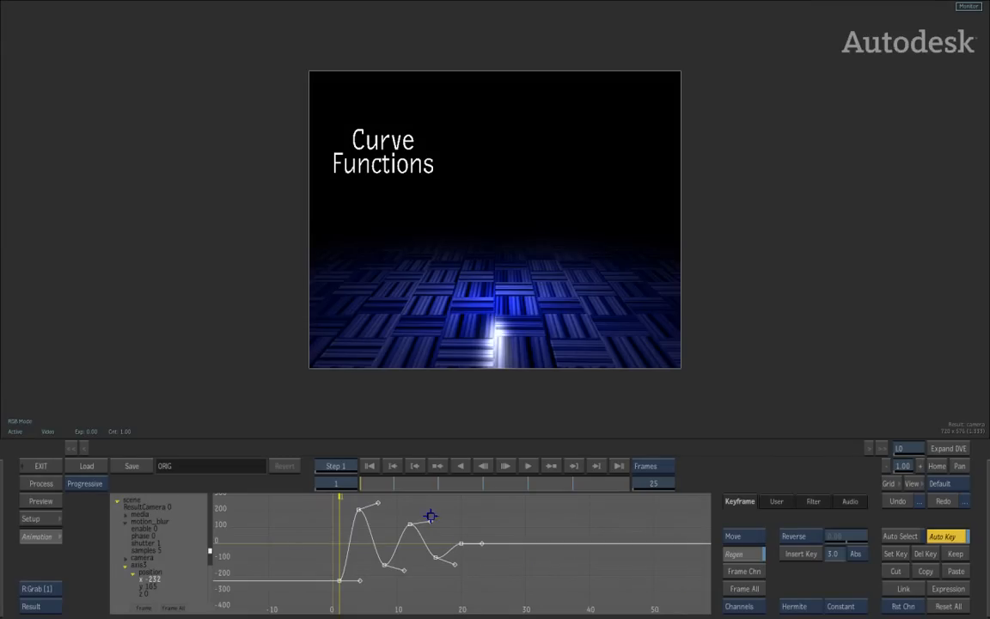
{"action": "mouse_move", "coordinate": [433, 534]}
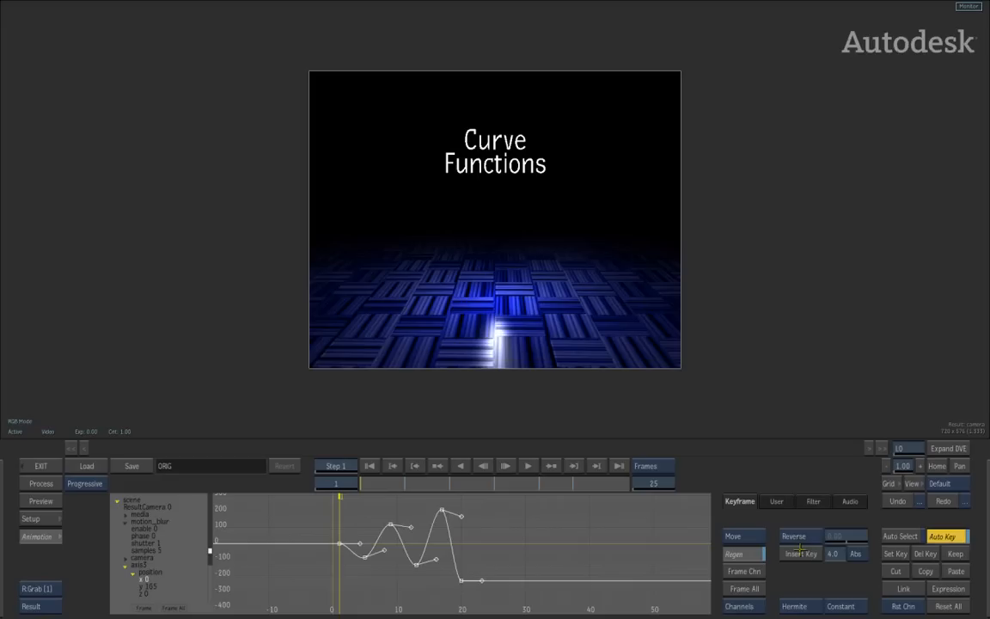
{"action": "mouse_move", "coordinate": [698, 569]}
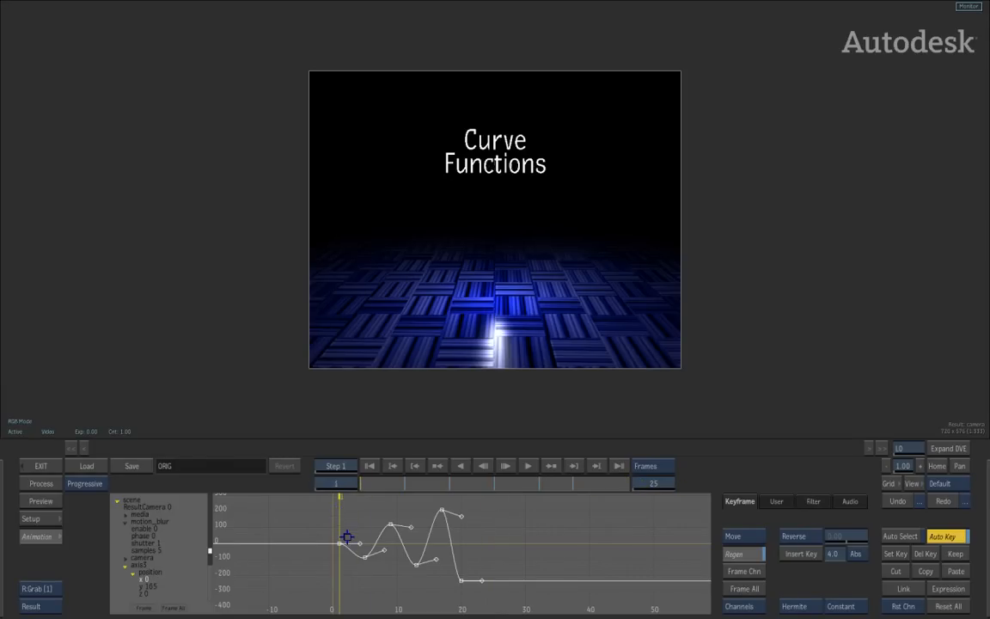
Apply the Negate function to the selected x position keyframes, inverting the curve
{"action": "left_click", "coordinate": [794, 536]}
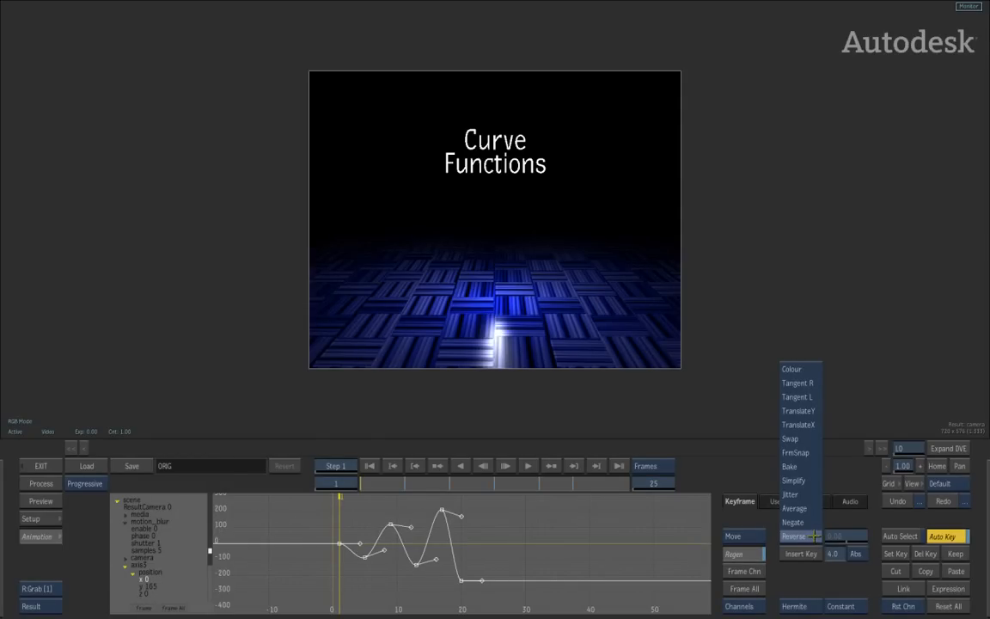
{"action": "left_click", "coordinate": [791, 522]}
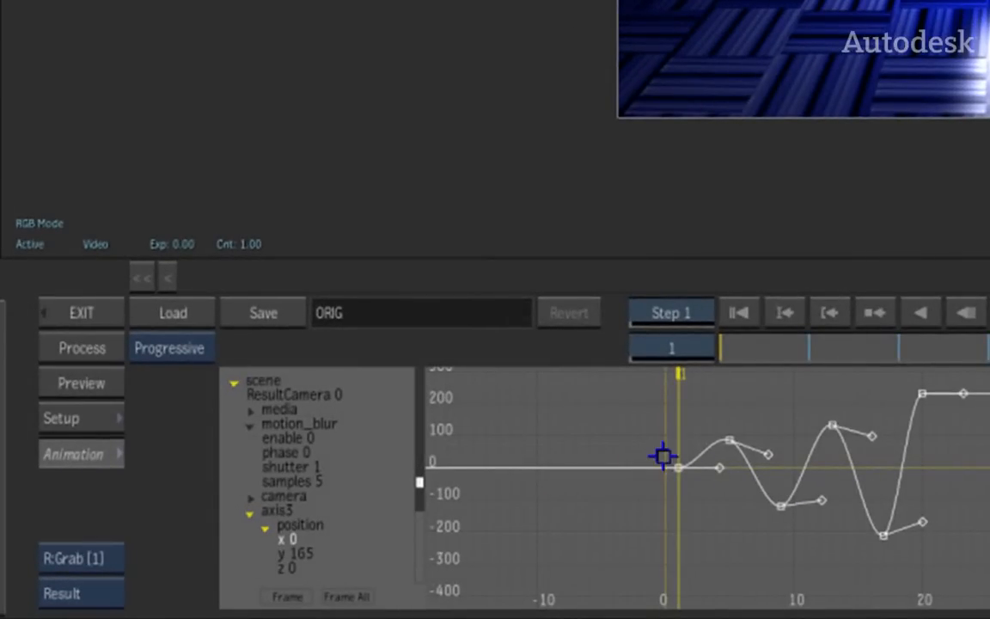
{"action": "mouse_move", "coordinate": [731, 540]}
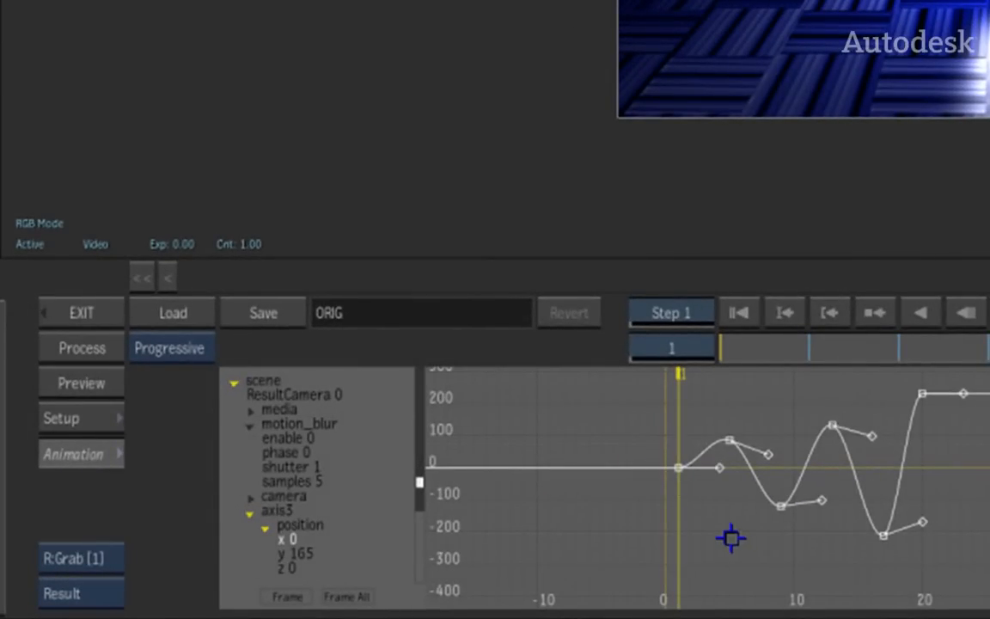
{"action": "mouse_move", "coordinate": [673, 468]}
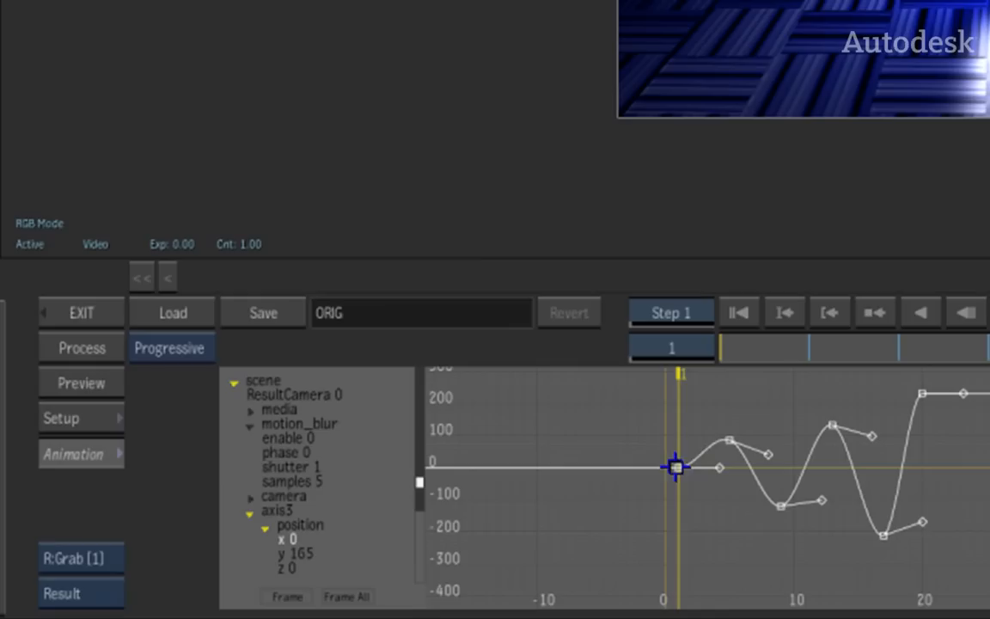
{"action": "mouse_move", "coordinate": [287, 541]}
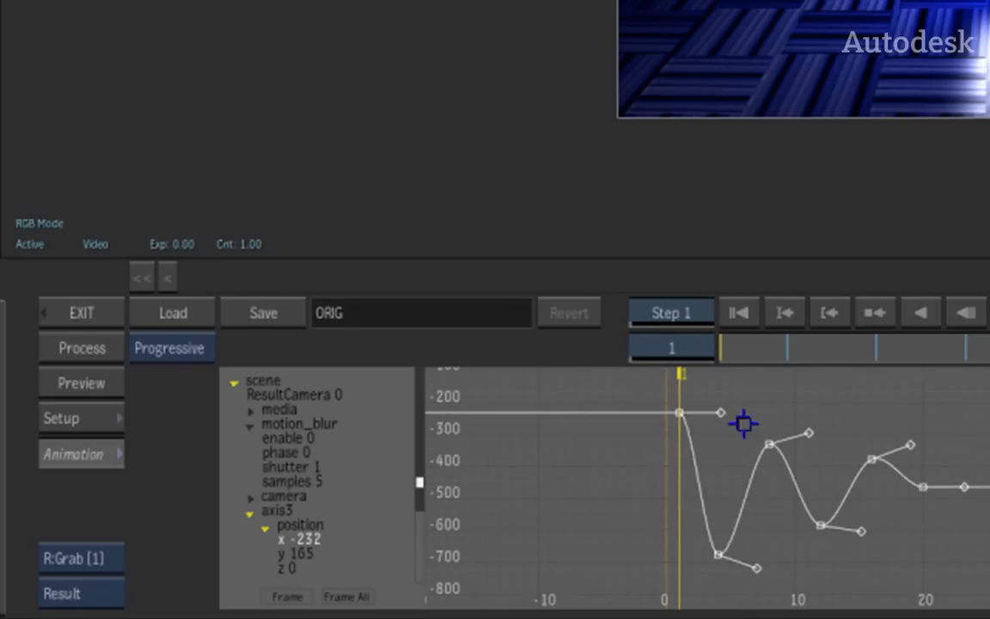
{"action": "mouse_move", "coordinate": [959, 421]}
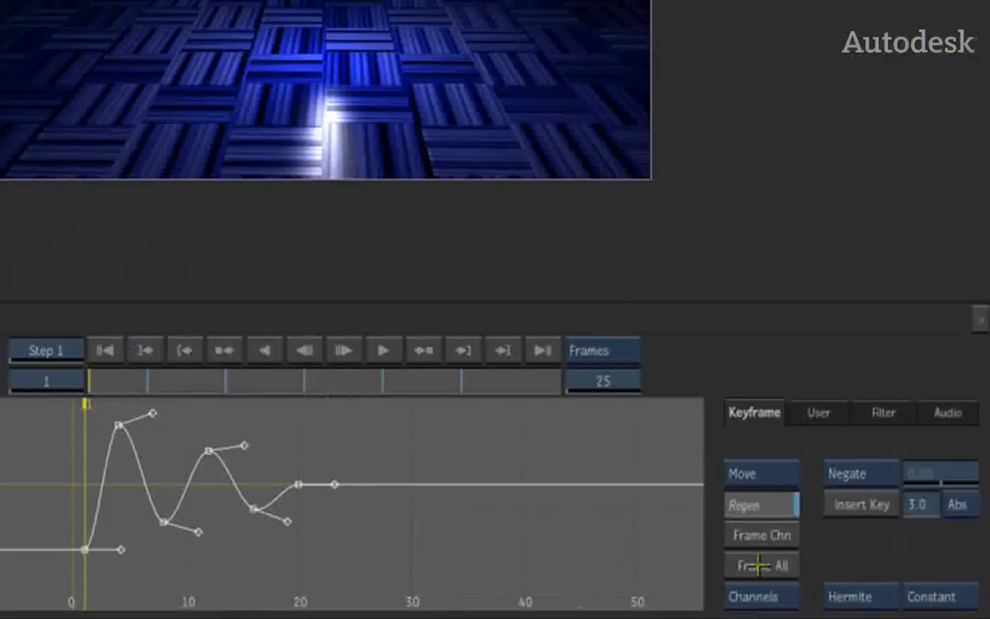
Apply Simplify with tolerance 0.00 to thin the densely keyed x curve
{"action": "left_click", "coordinate": [860, 473]}
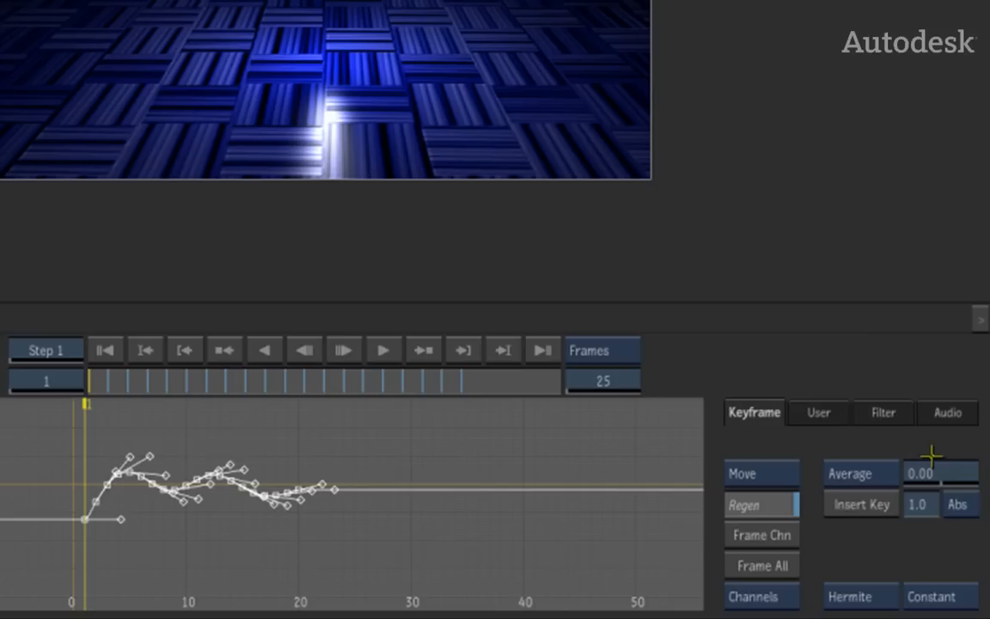
{"action": "mouse_move", "coordinate": [904, 409]}
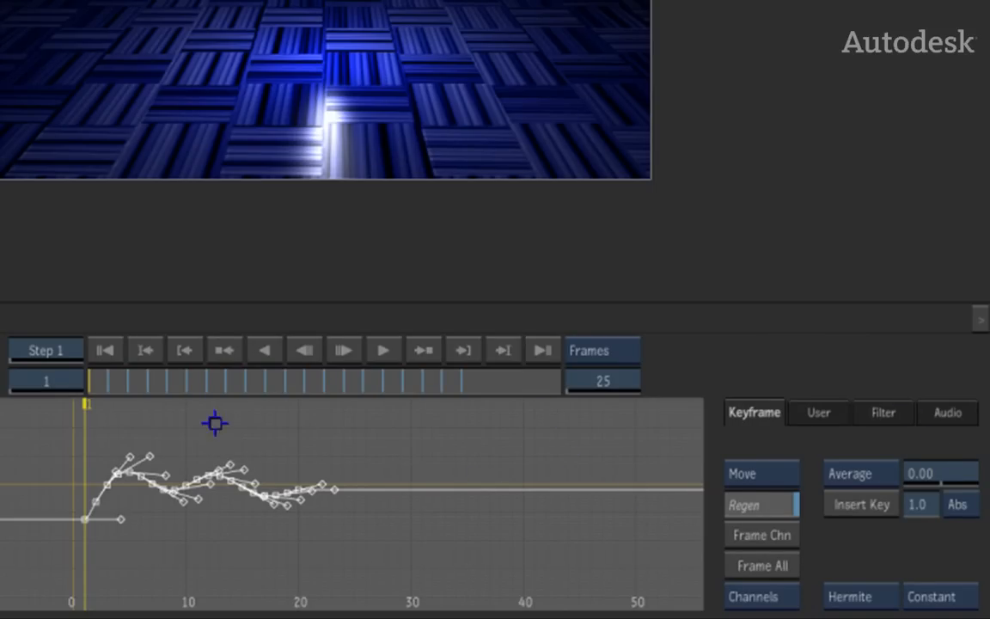
{"action": "mouse_move", "coordinate": [474, 578]}
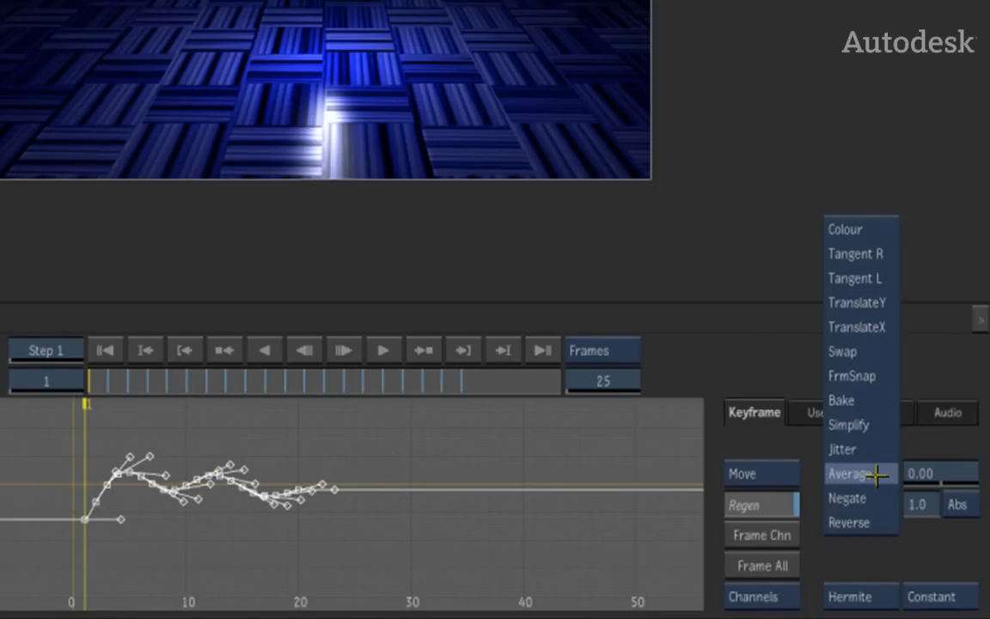
{"action": "mouse_move", "coordinate": [859, 424]}
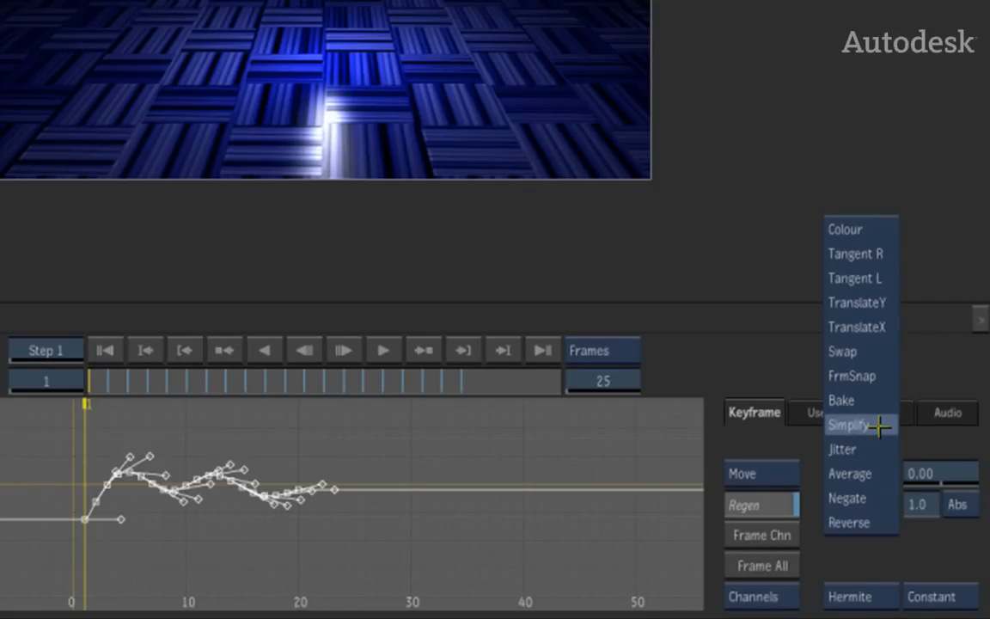
{"action": "left_click", "coordinate": [851, 423]}
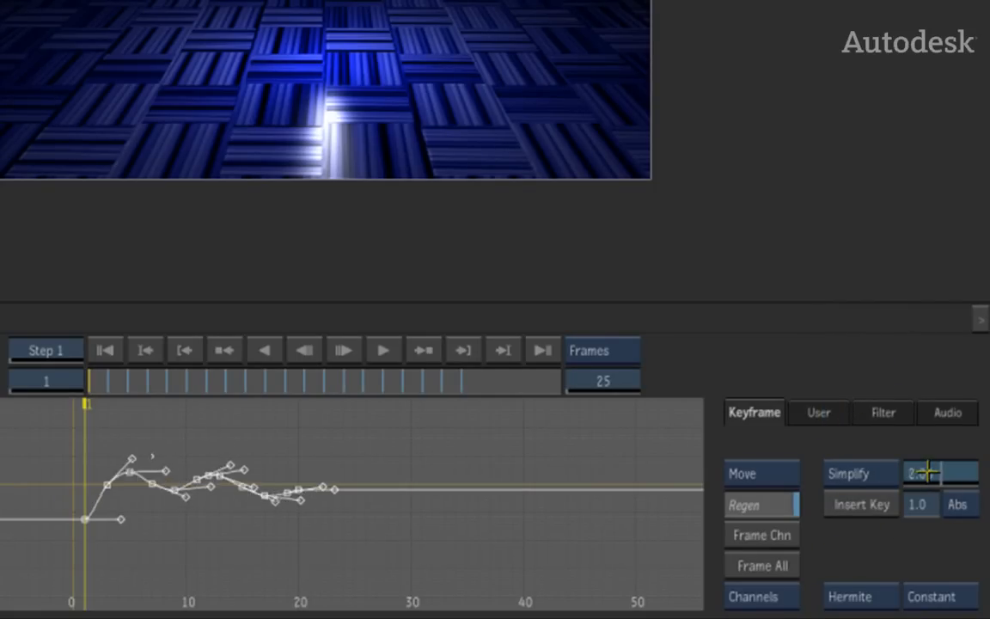
{"action": "type", "text": "0.00"}
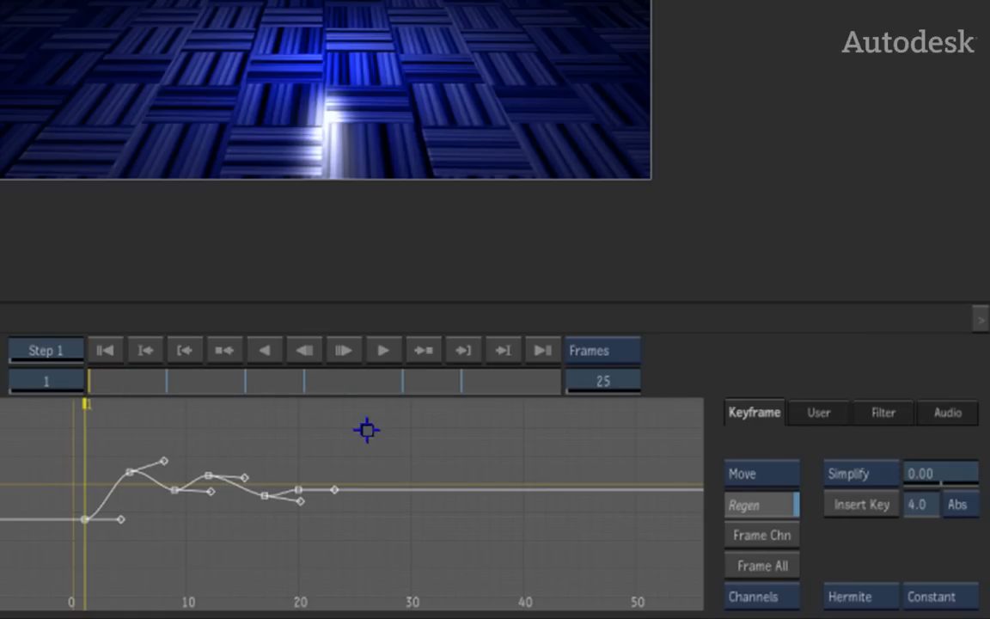
{"action": "mouse_move", "coordinate": [473, 571]}
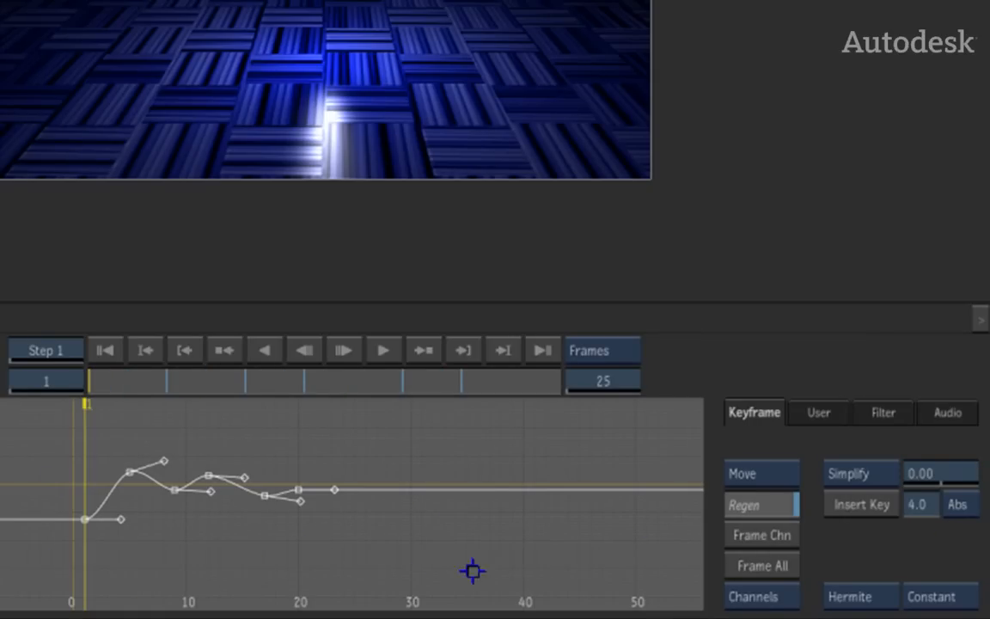
{"action": "mouse_move", "coordinate": [479, 574]}
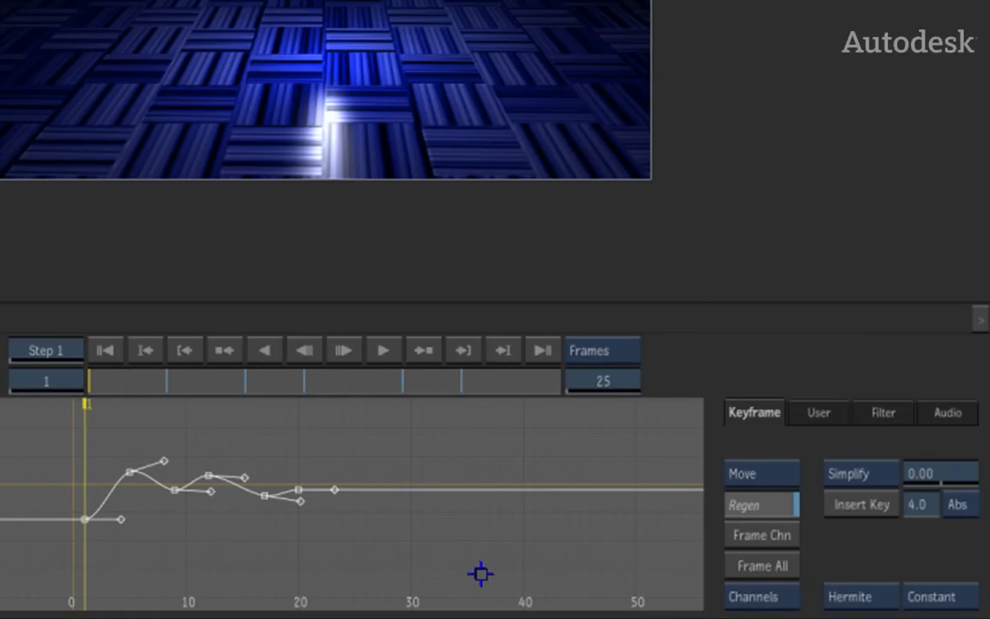
Apply Jitter with amount 4.0, scattering noisy keyframes along the x curve
{"action": "left_click", "coordinate": [845, 473]}
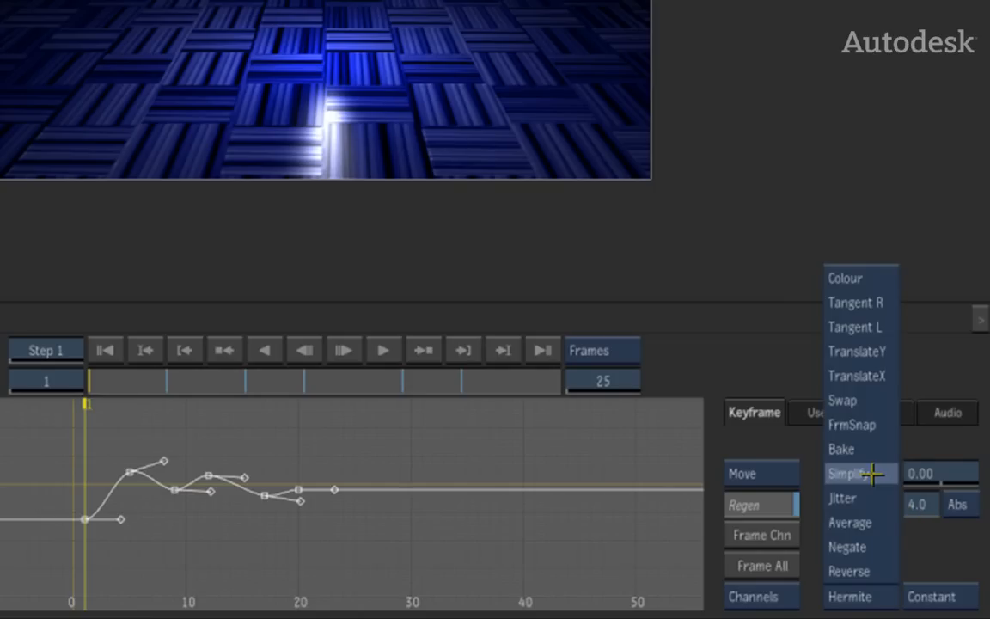
{"action": "mouse_move", "coordinate": [870, 499]}
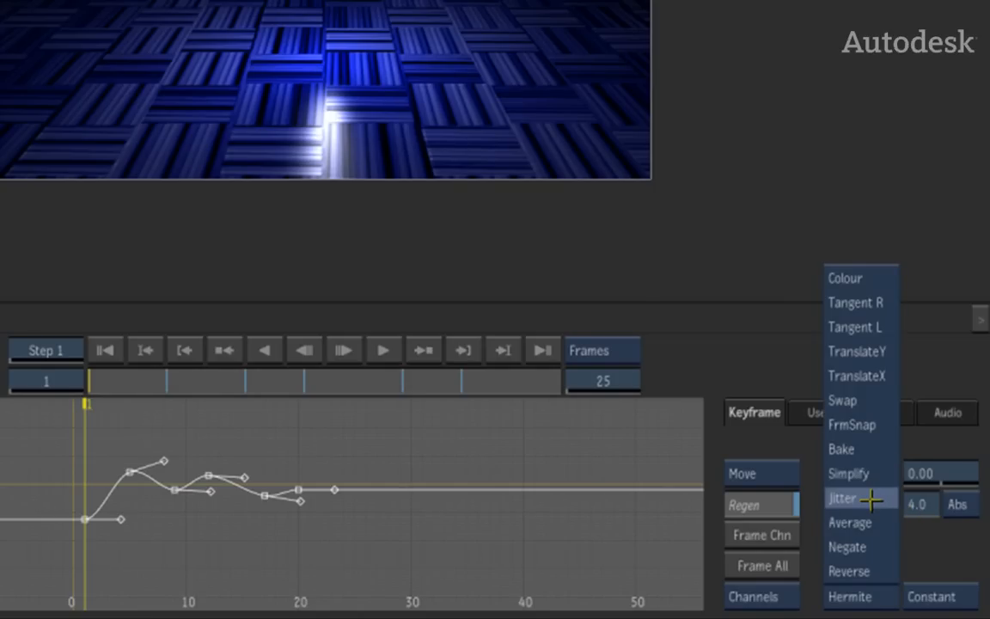
{"action": "left_click", "coordinate": [842, 497]}
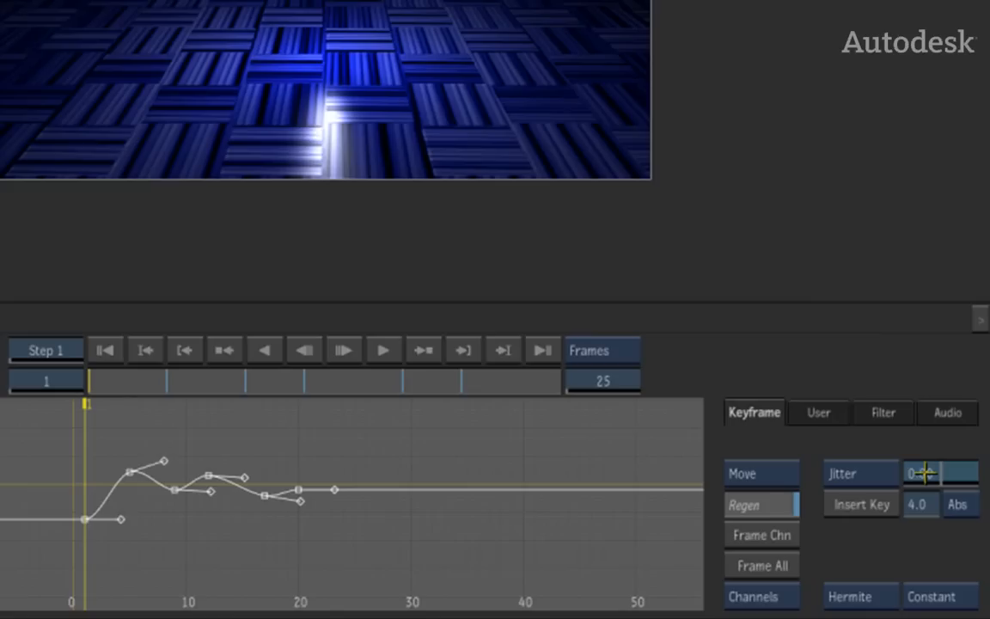
{"action": "type", "text": "4.0"}
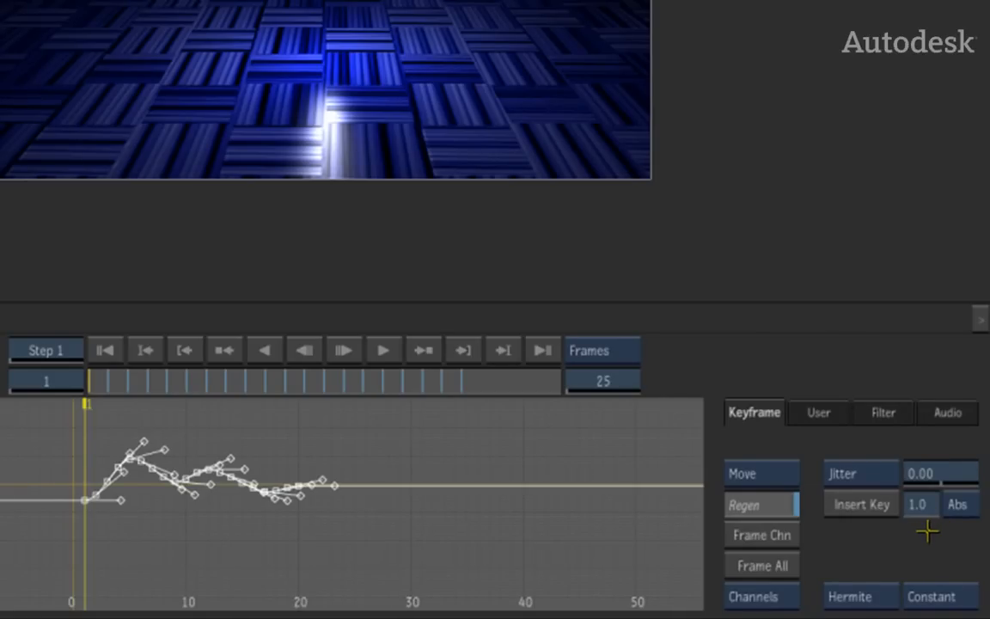
{"action": "mouse_move", "coordinate": [932, 526]}
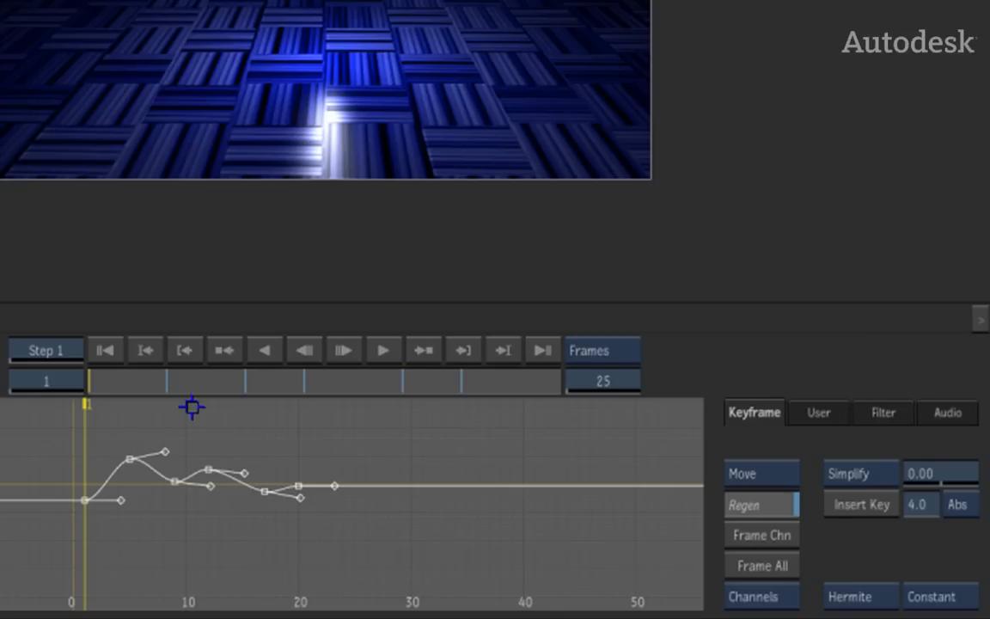
{"action": "mouse_move", "coordinate": [196, 557]}
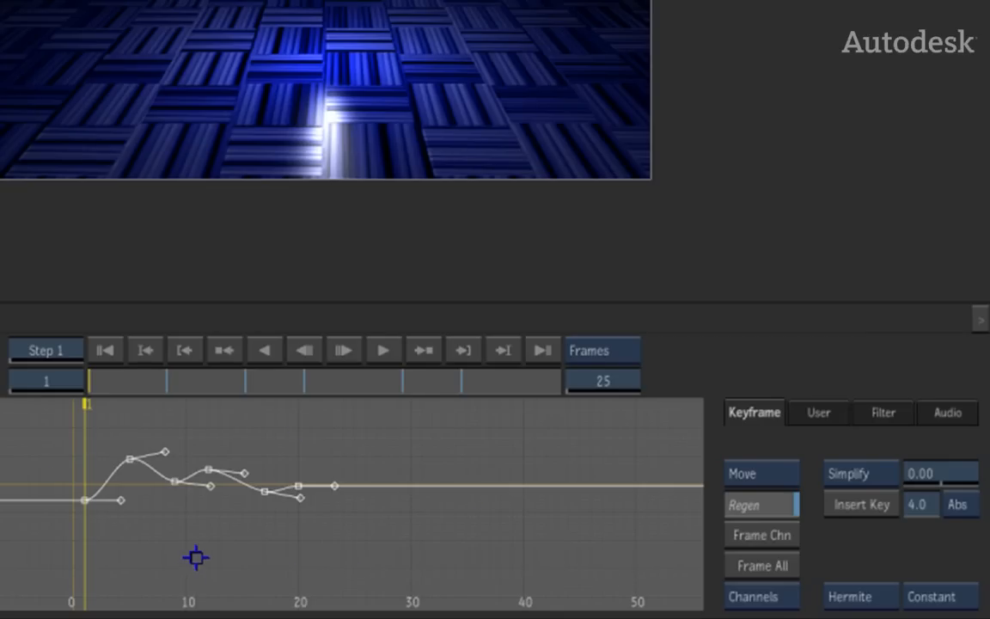
{"action": "mouse_move", "coordinate": [344, 498]}
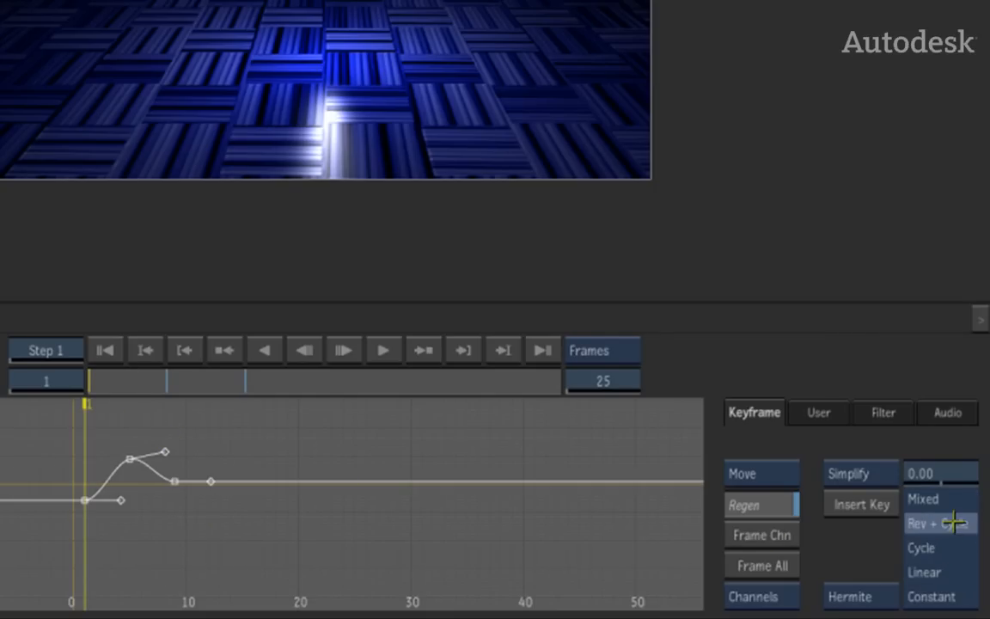
Set reverse-cycle extrapolation and pull the frame 5 keyframe down to about -104
{"action": "left_click", "coordinate": [936, 522]}
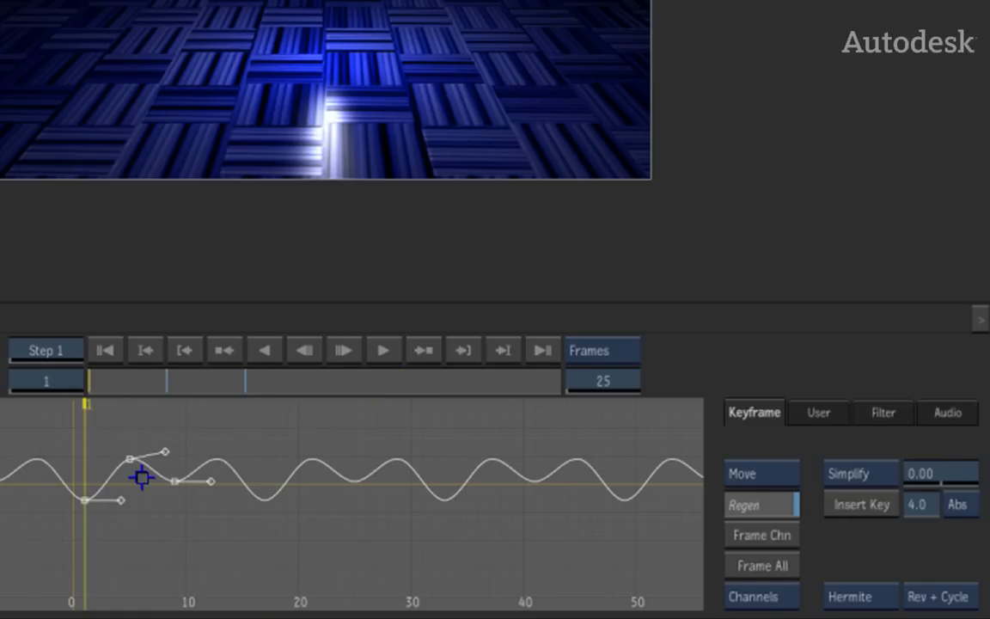
{"action": "left_click_drag", "start_coordinate": [141, 478], "coordinate": [154, 462]}
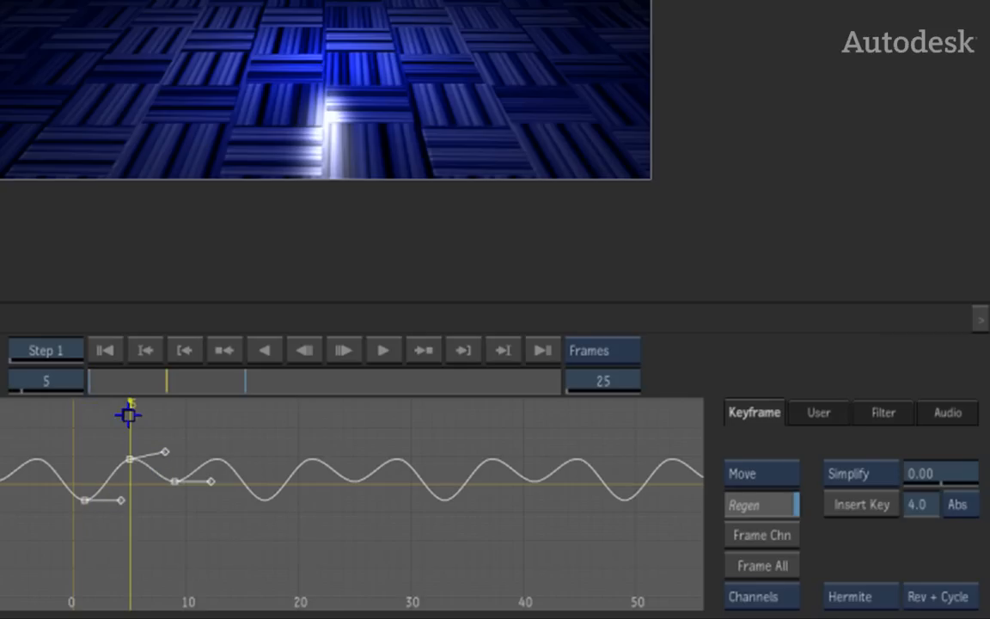
{"action": "left_click_drag", "start_coordinate": [127, 415], "coordinate": [146, 485]}
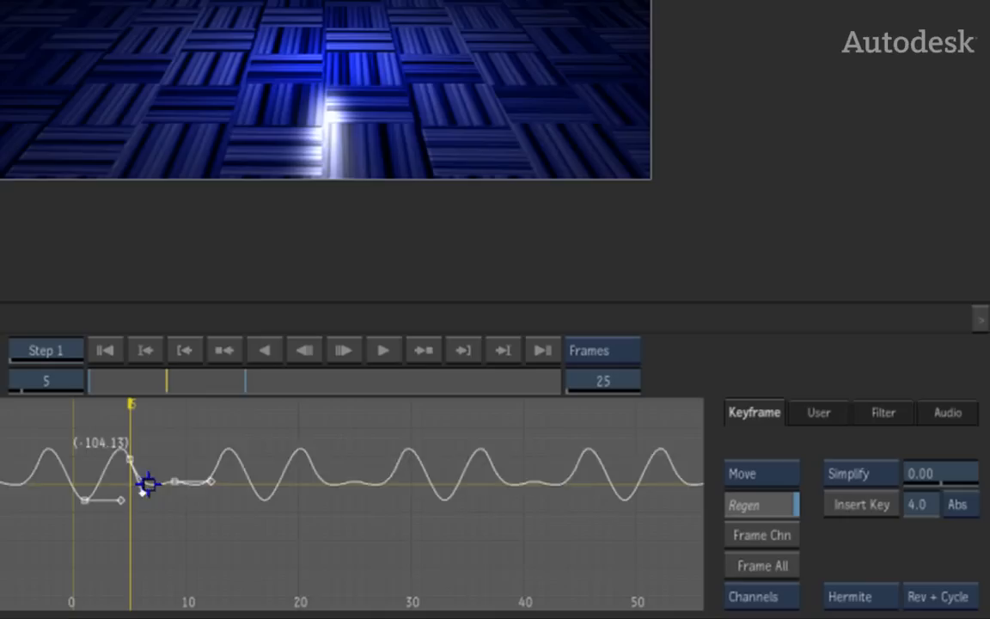
{"action": "left_click_drag", "start_coordinate": [147, 484], "coordinate": [146, 502]}
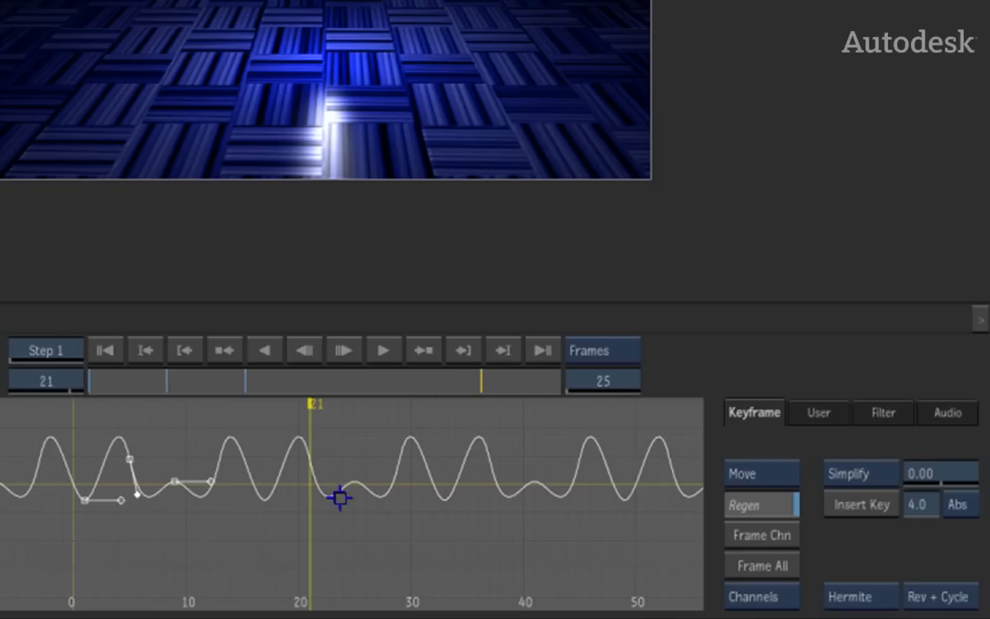
{"action": "mouse_move", "coordinate": [416, 449]}
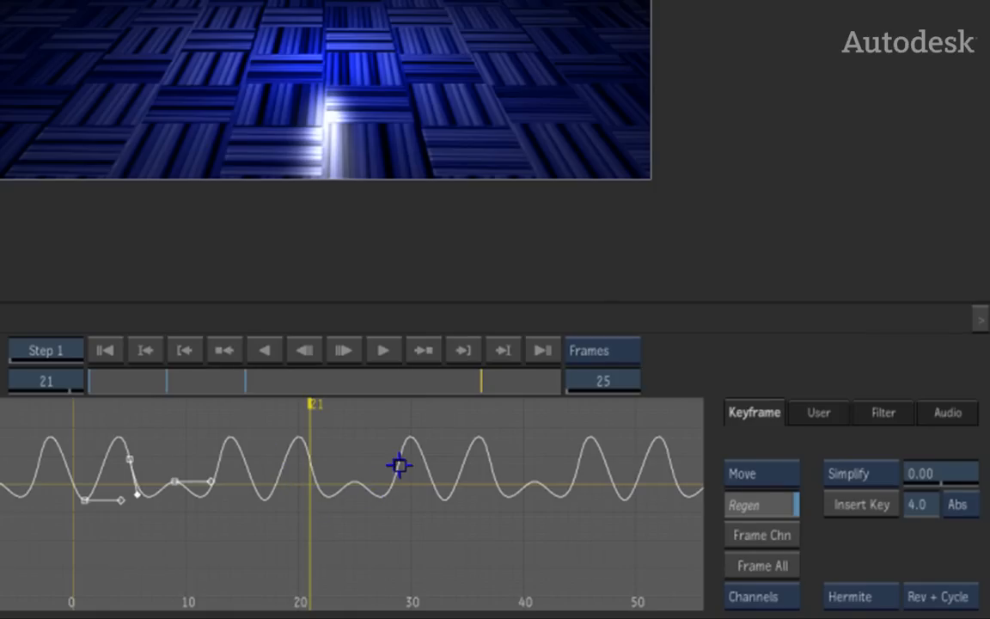
{"action": "mouse_move", "coordinate": [856, 474]}
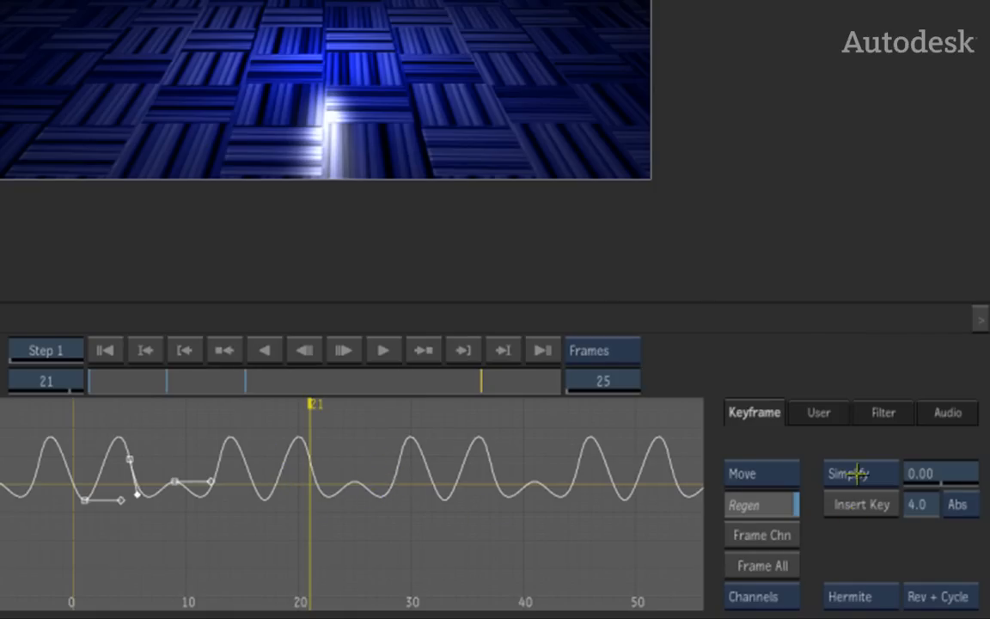
{"action": "left_click", "coordinate": [860, 472]}
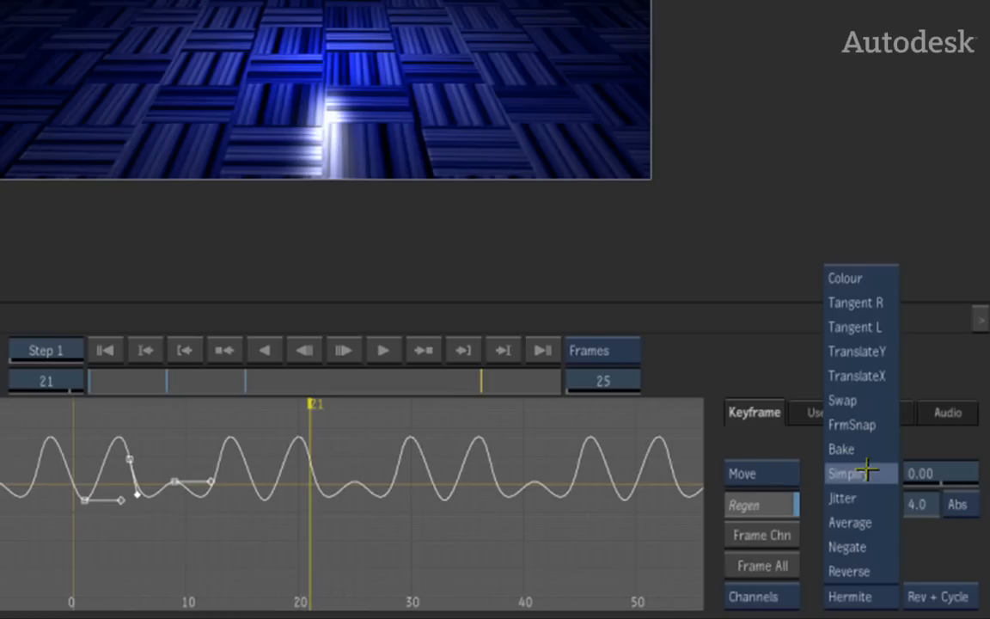
{"action": "mouse_move", "coordinate": [863, 447]}
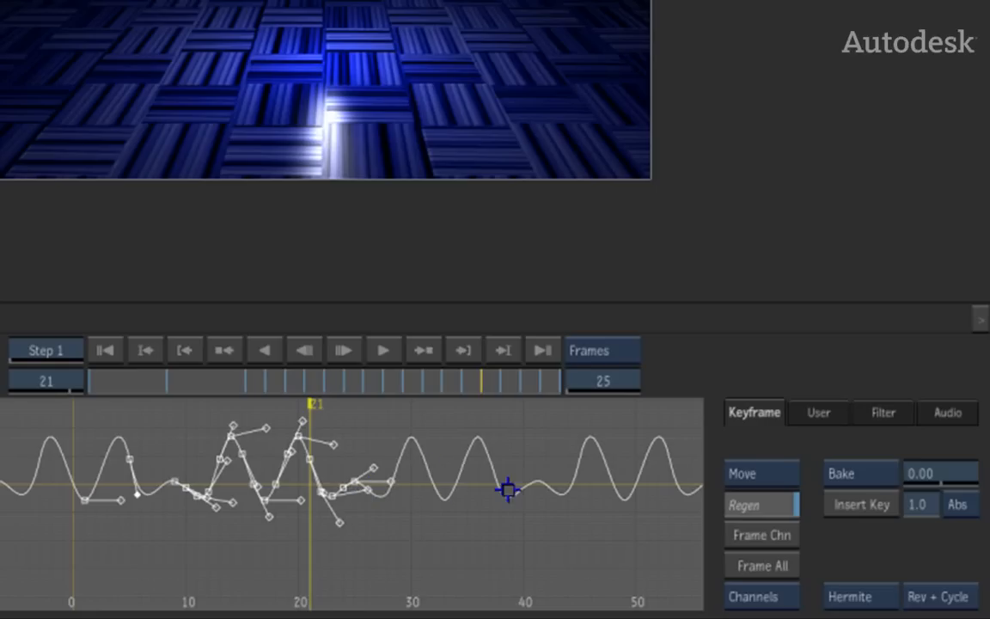
{"action": "mouse_move", "coordinate": [597, 361]}
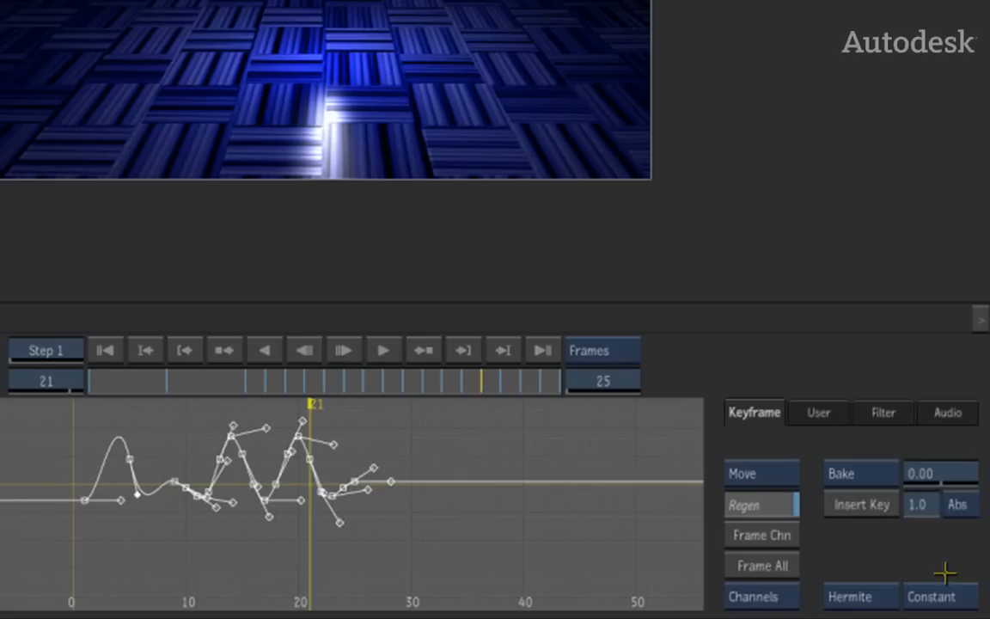
{"action": "mouse_move", "coordinate": [168, 462]}
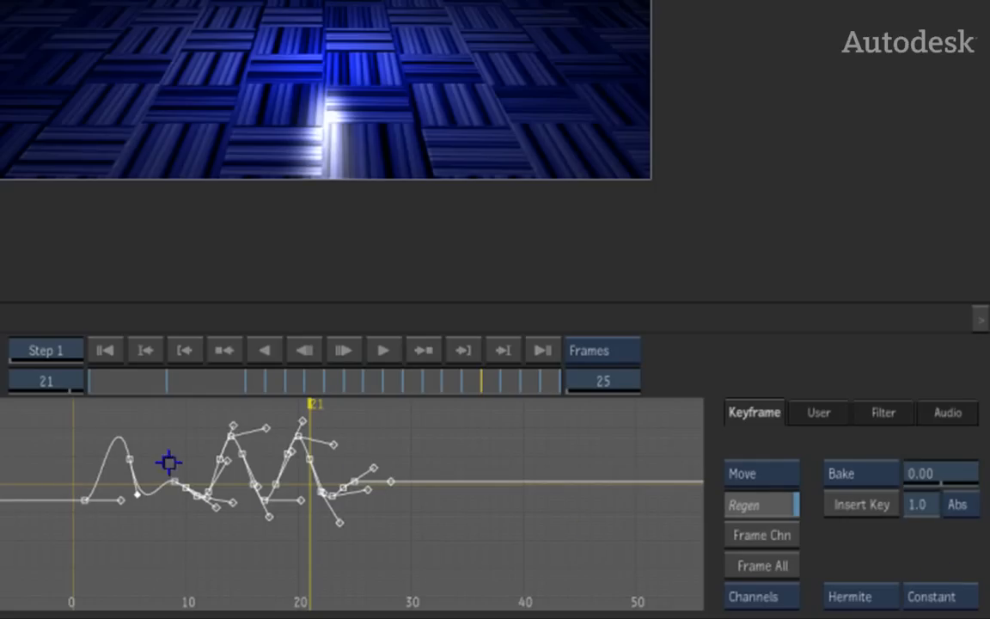
{"action": "mouse_move", "coordinate": [416, 471]}
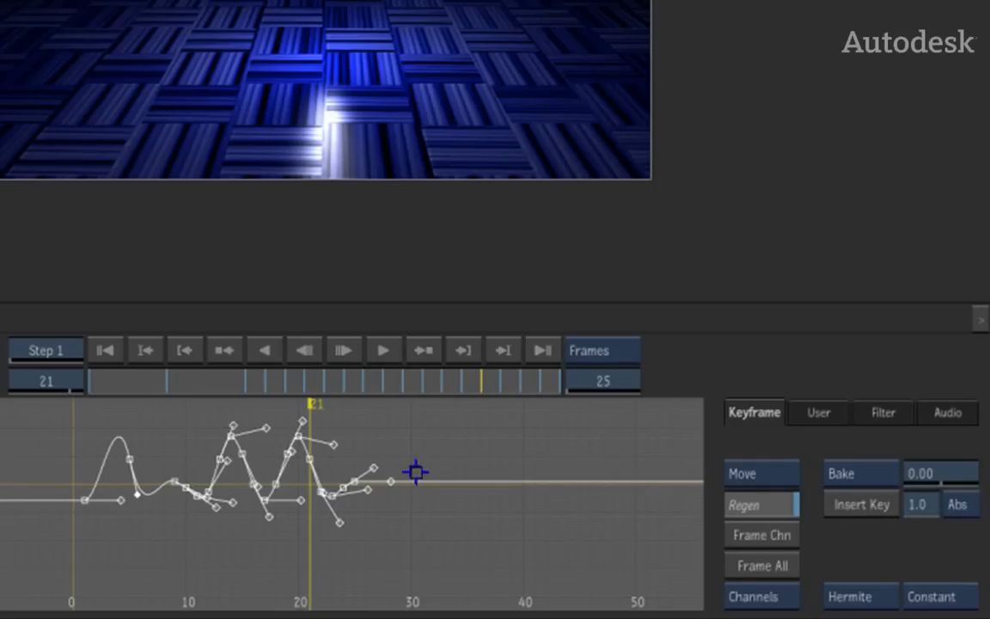
{"action": "mouse_move", "coordinate": [595, 447]}
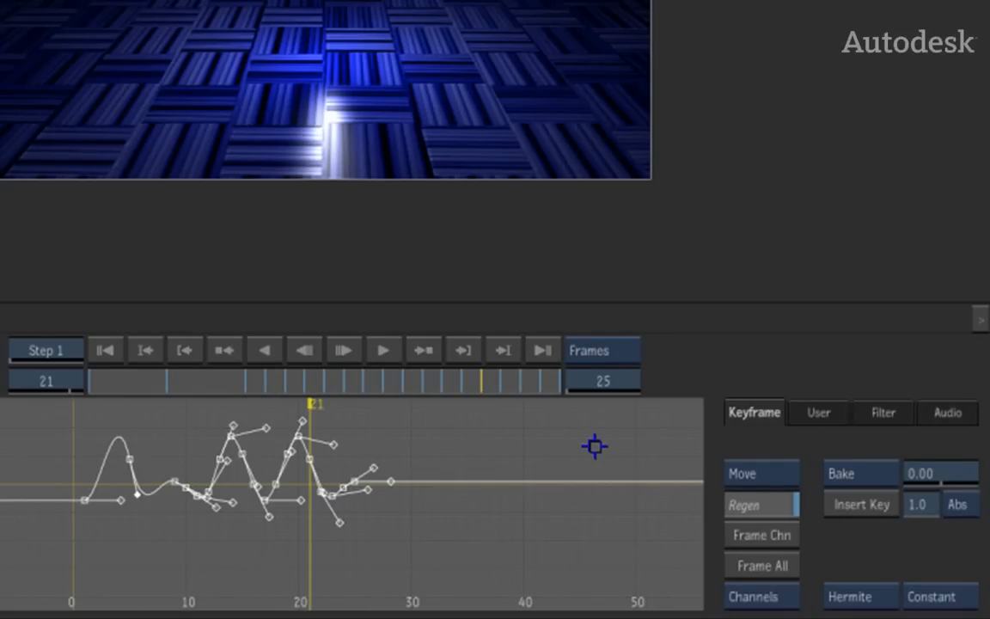
Switch the curve function to Simplify for the baked keyframes
{"action": "left_click", "coordinate": [840, 473]}
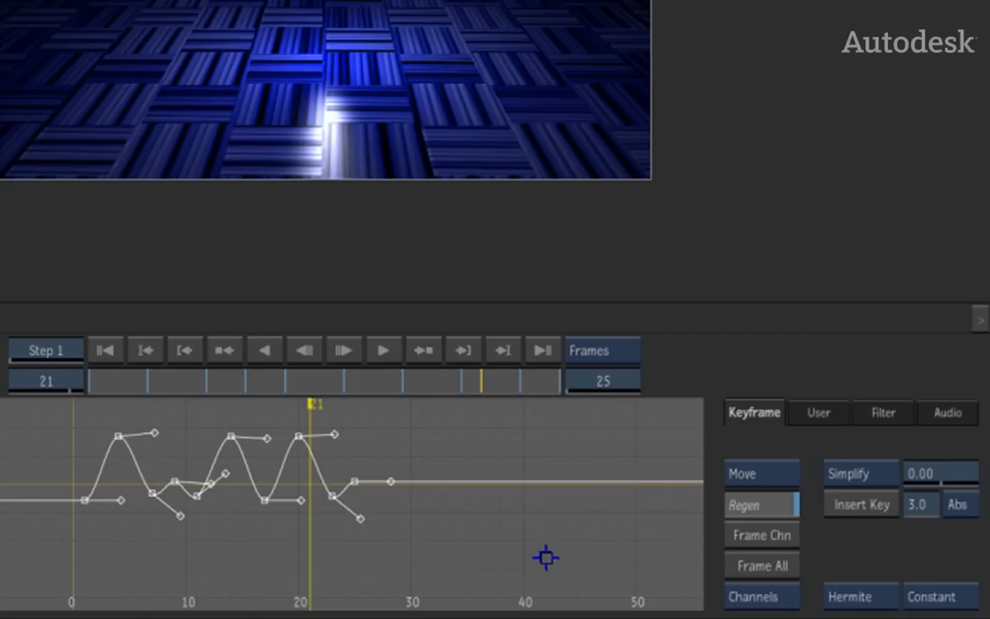
{"action": "mouse_move", "coordinate": [537, 556]}
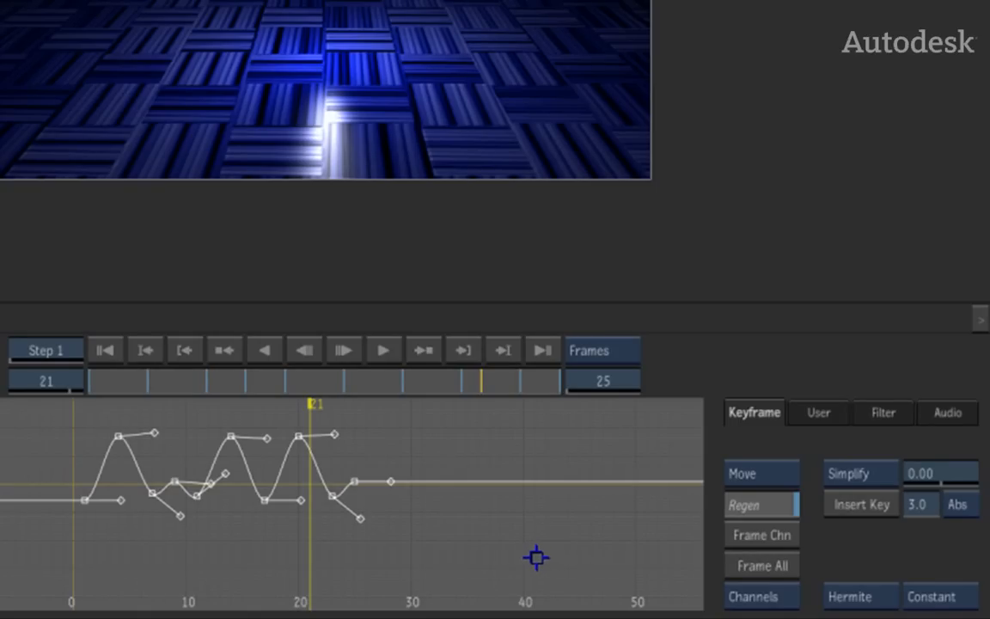
{"action": "mouse_move", "coordinate": [532, 557]}
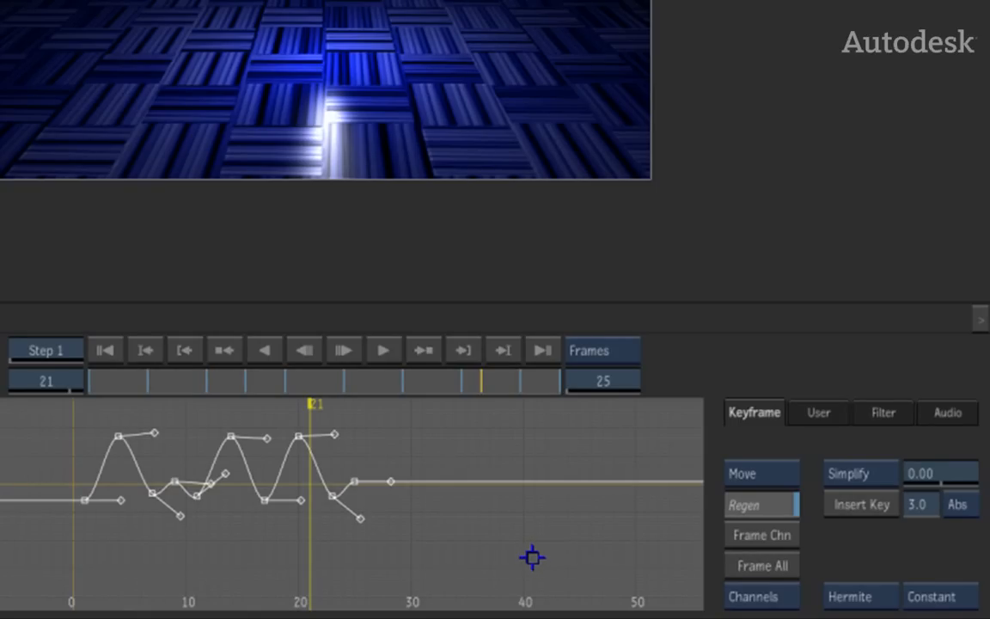
{"action": "mouse_move", "coordinate": [526, 557]}
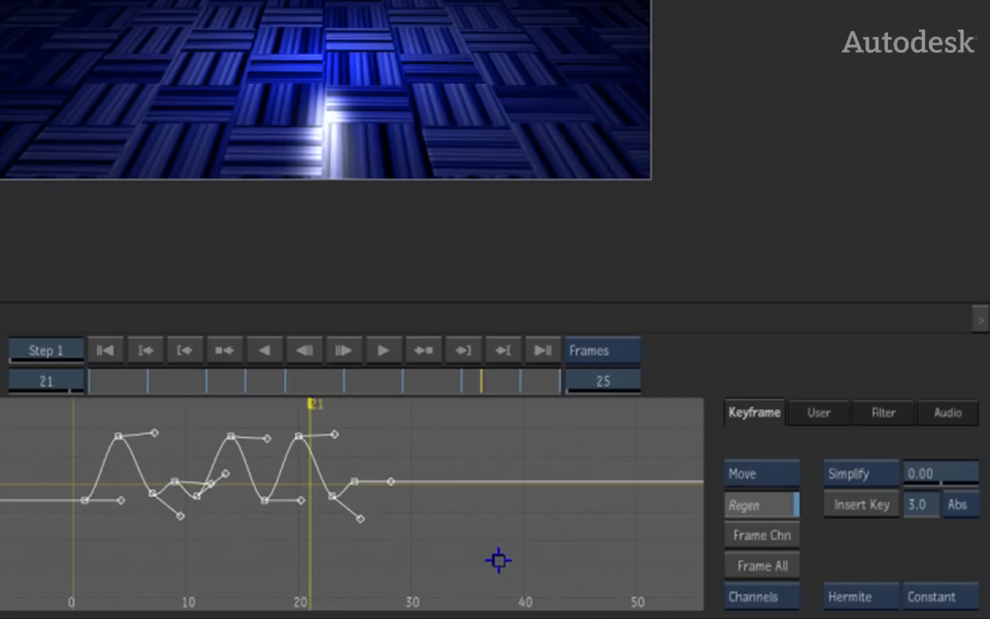
{"action": "mouse_move", "coordinate": [506, 557]}
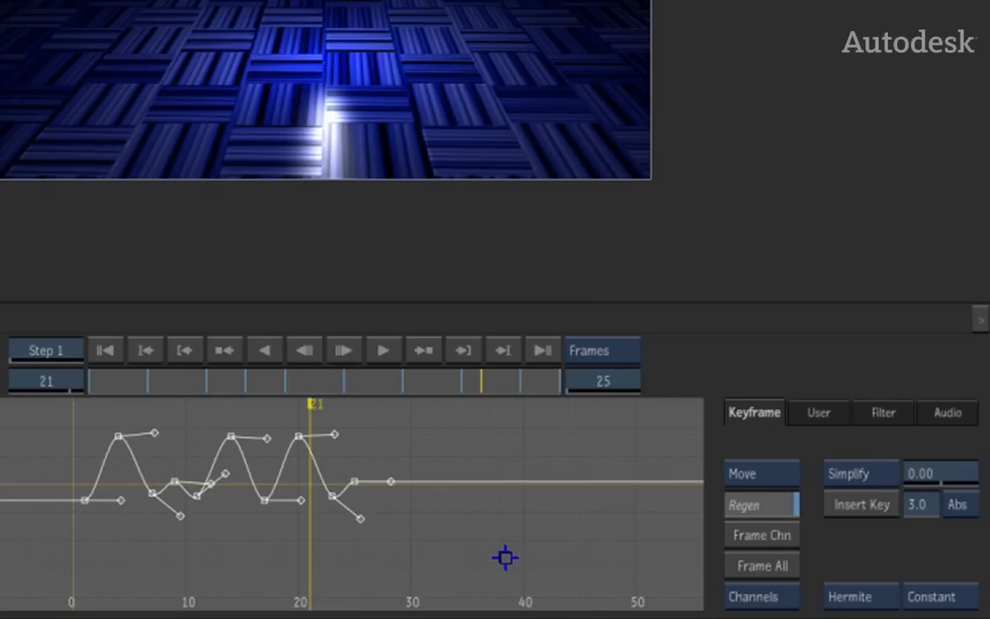
{"action": "mouse_move", "coordinate": [506, 557]}
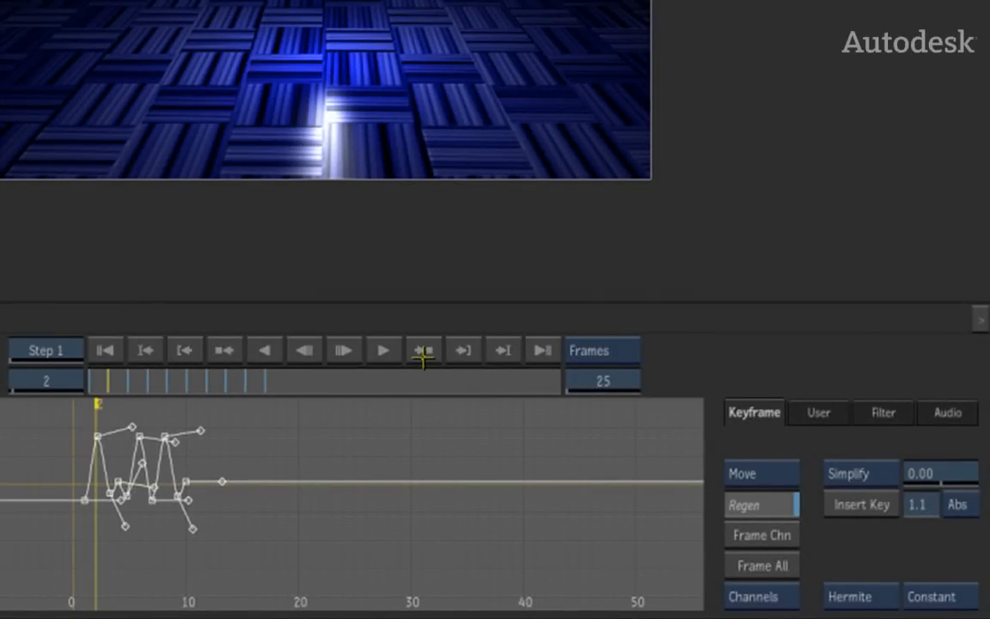
{"action": "mouse_move", "coordinate": [421, 419]}
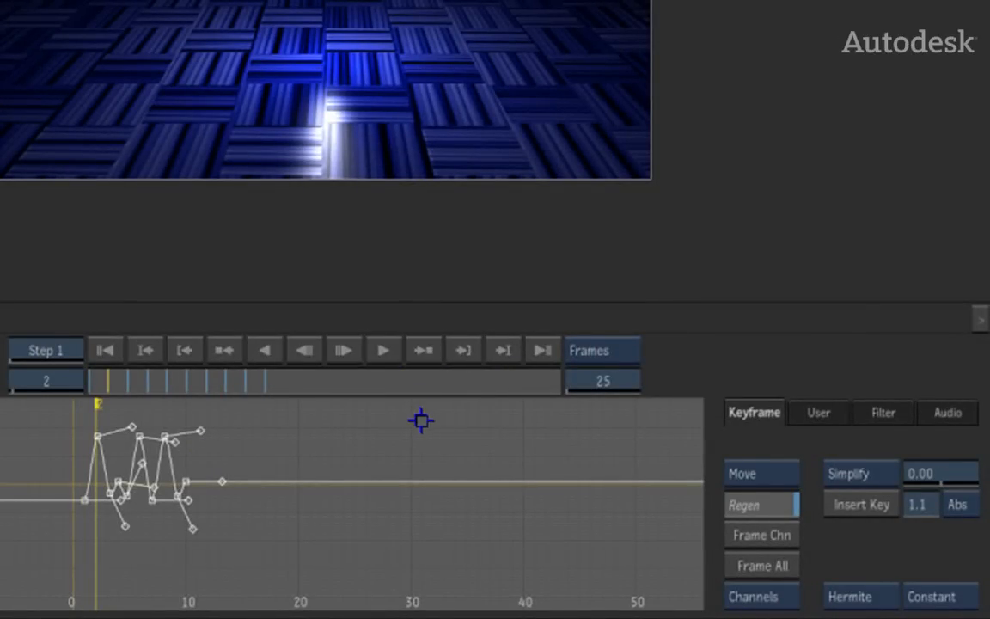
{"action": "mouse_move", "coordinate": [822, 492]}
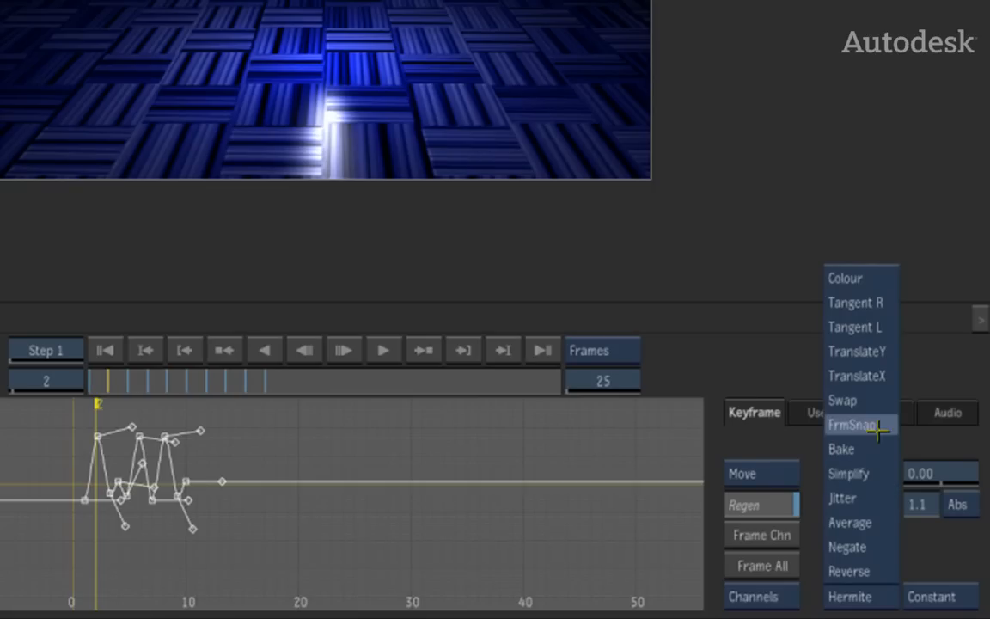
Apply FrmSnap so the compressed curve's keyframes land on whole frames
{"action": "left_click", "coordinate": [856, 425]}
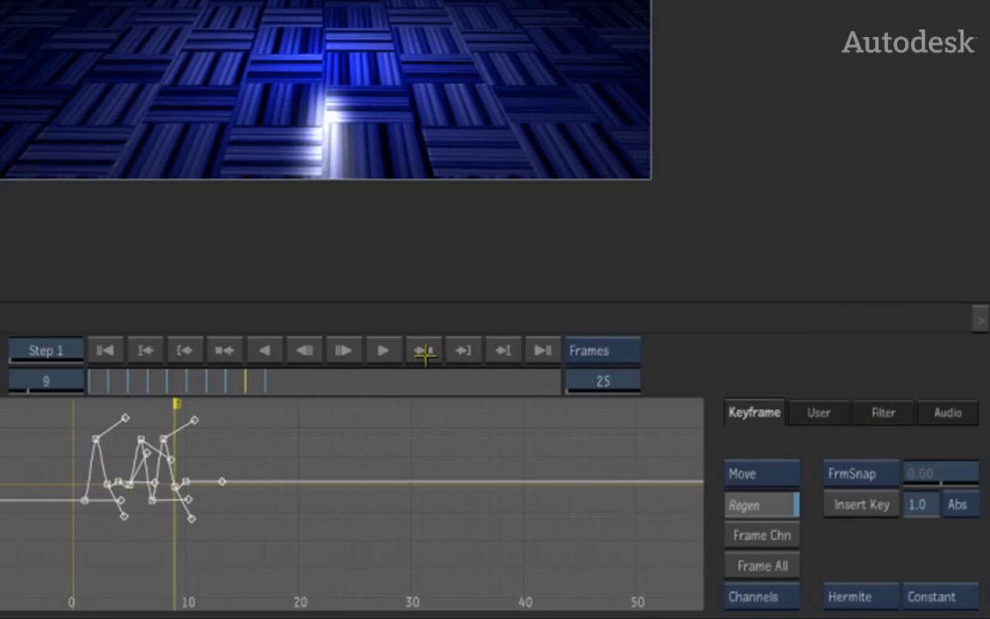
{"action": "left_click", "coordinate": [423, 351]}
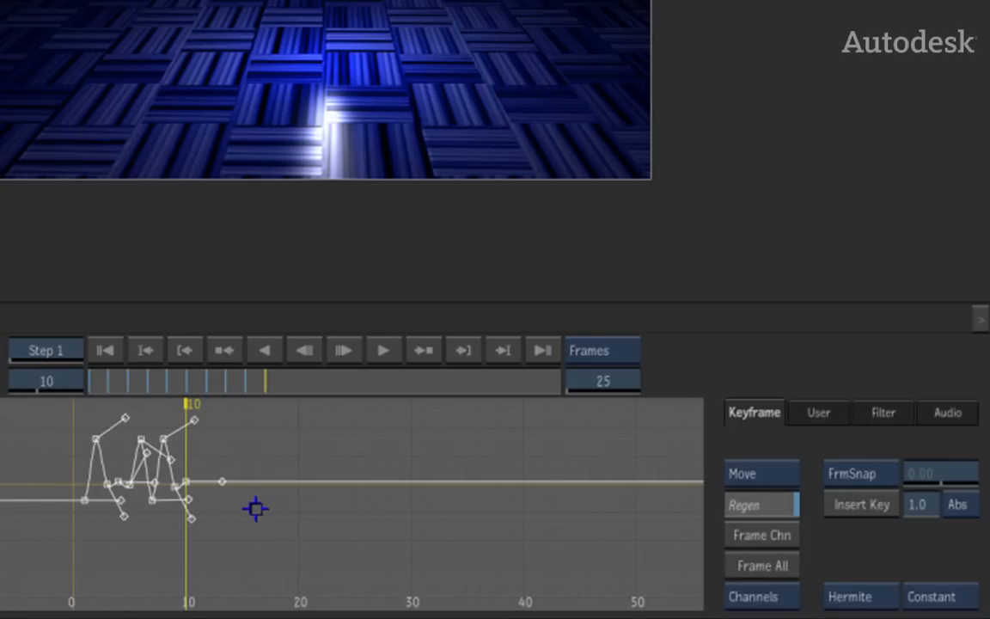
{"action": "mouse_move", "coordinate": [200, 524]}
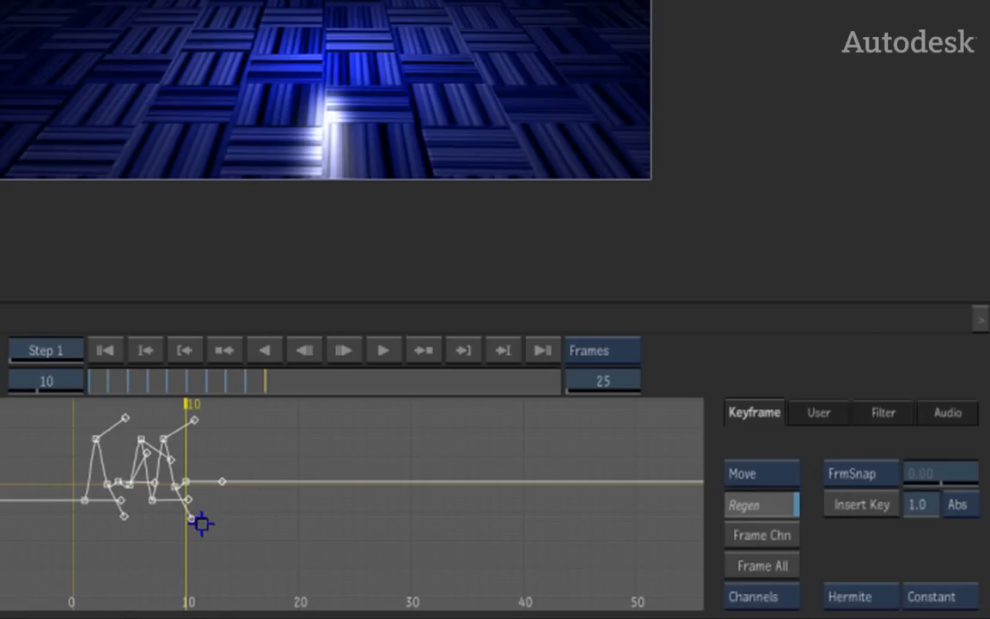
{"action": "mouse_move", "coordinate": [210, 529]}
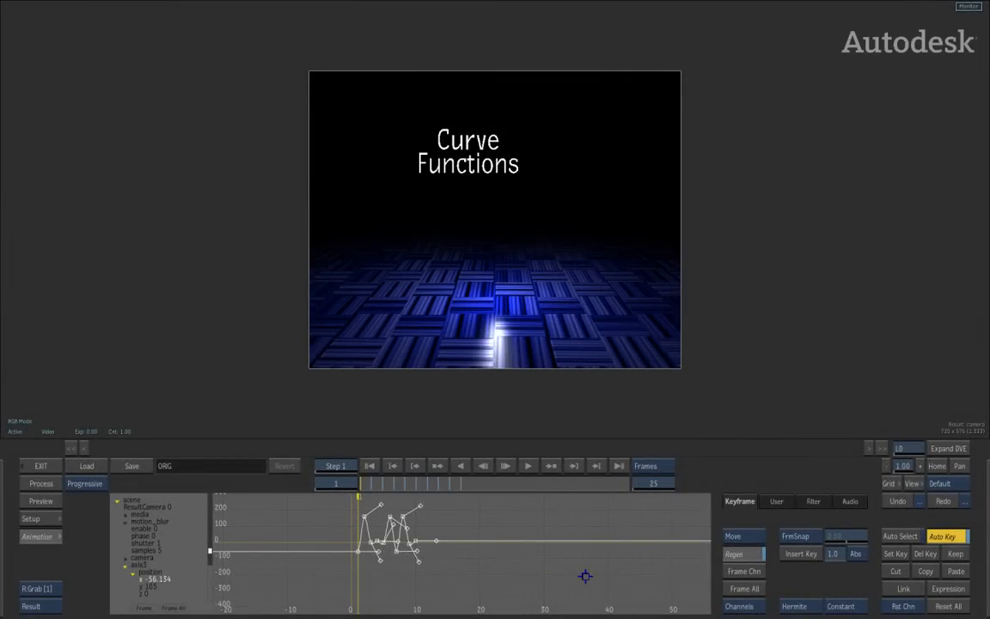
{"action": "mouse_move", "coordinate": [566, 570]}
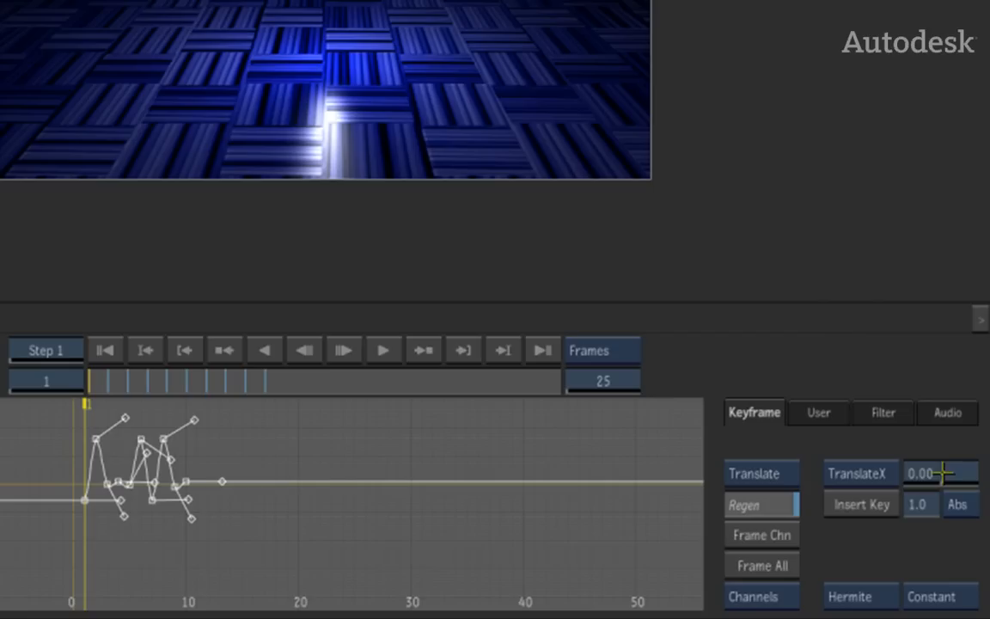
{"action": "mouse_move", "coordinate": [936, 478]}
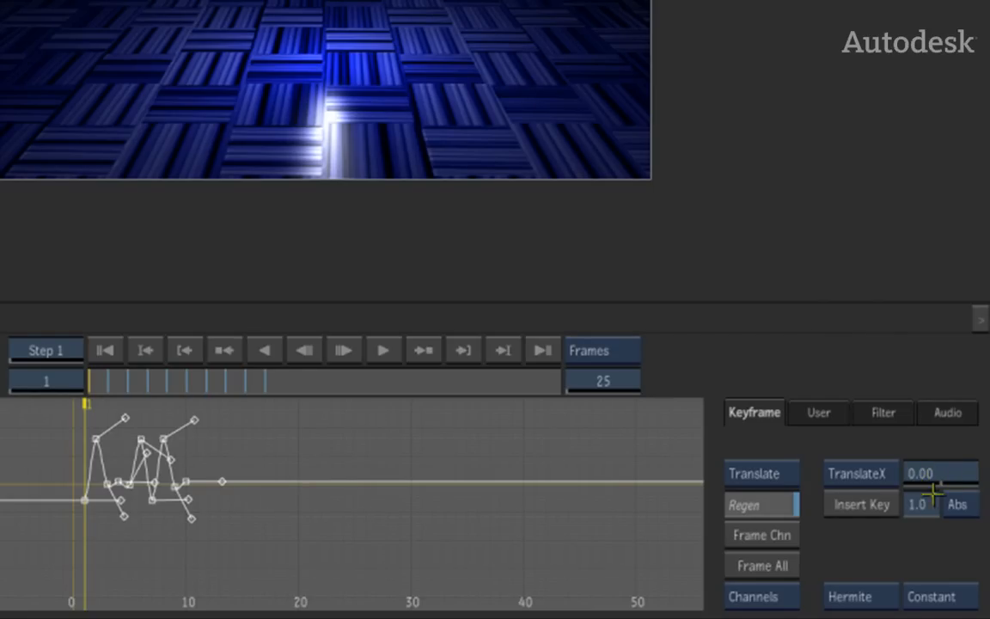
Begin entering a horizontal TranslateX offset for the keyframes
{"action": "left_click", "coordinate": [938, 473]}
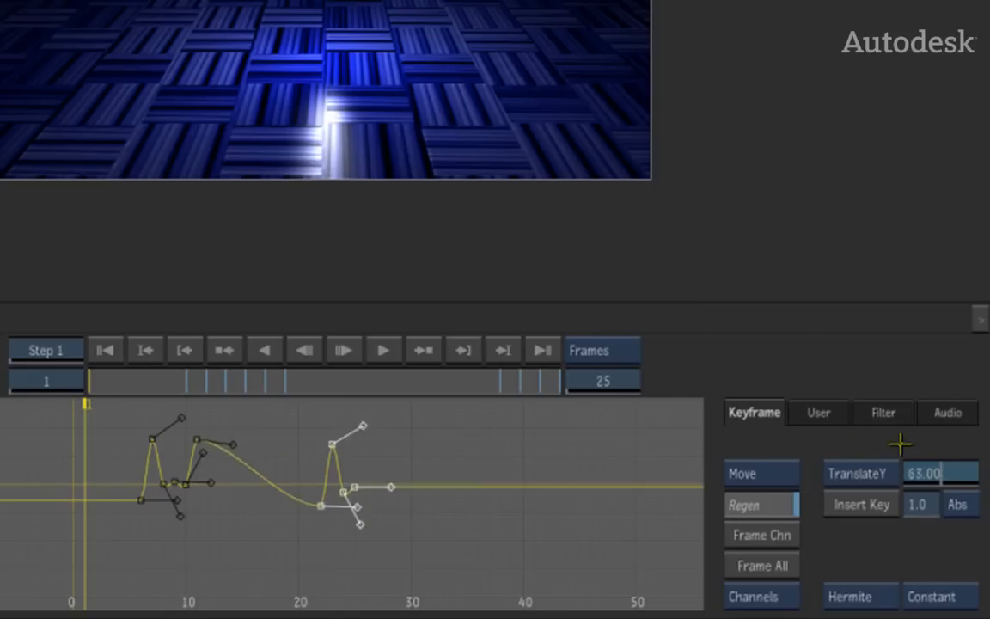
Reset the TranslateY amount to 0.00
{"action": "type", "text": "0.00"}
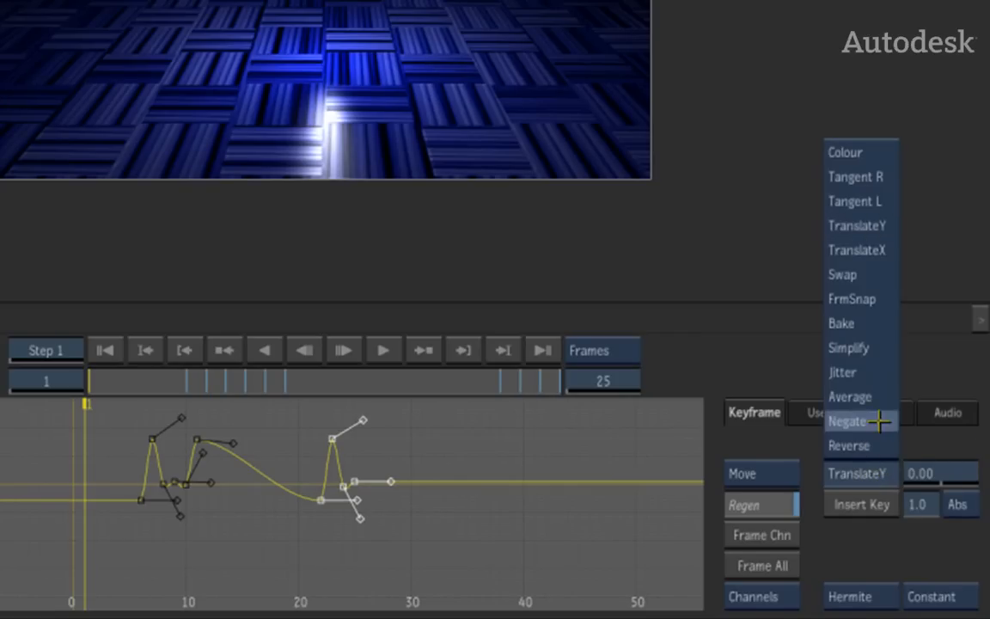
{"action": "mouse_move", "coordinate": [860, 201]}
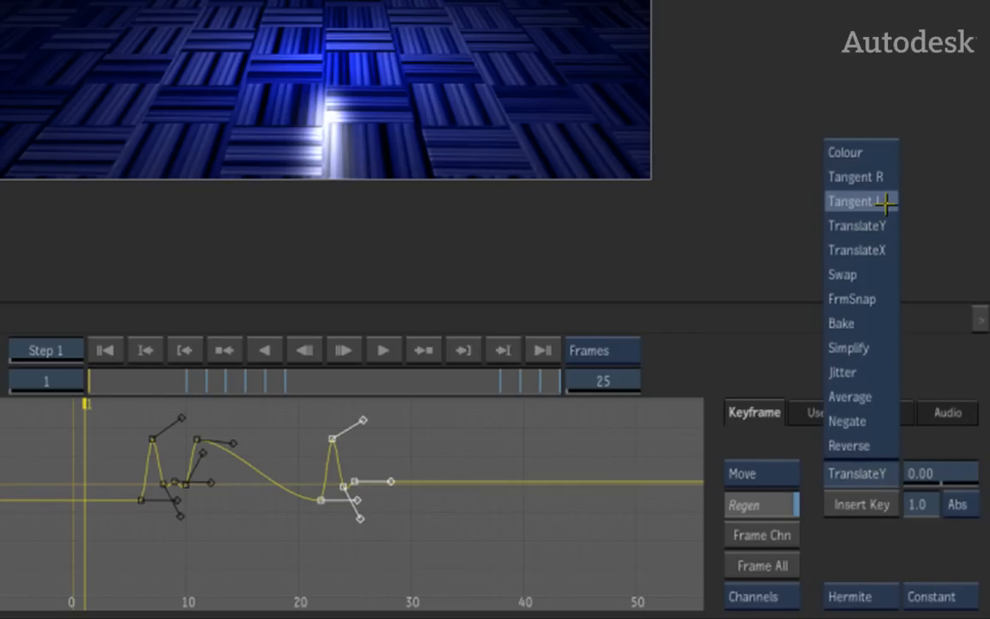
Choose a Tangent adjustment for the keyframes around frames 21 to 26
{"action": "left_click", "coordinate": [859, 202]}
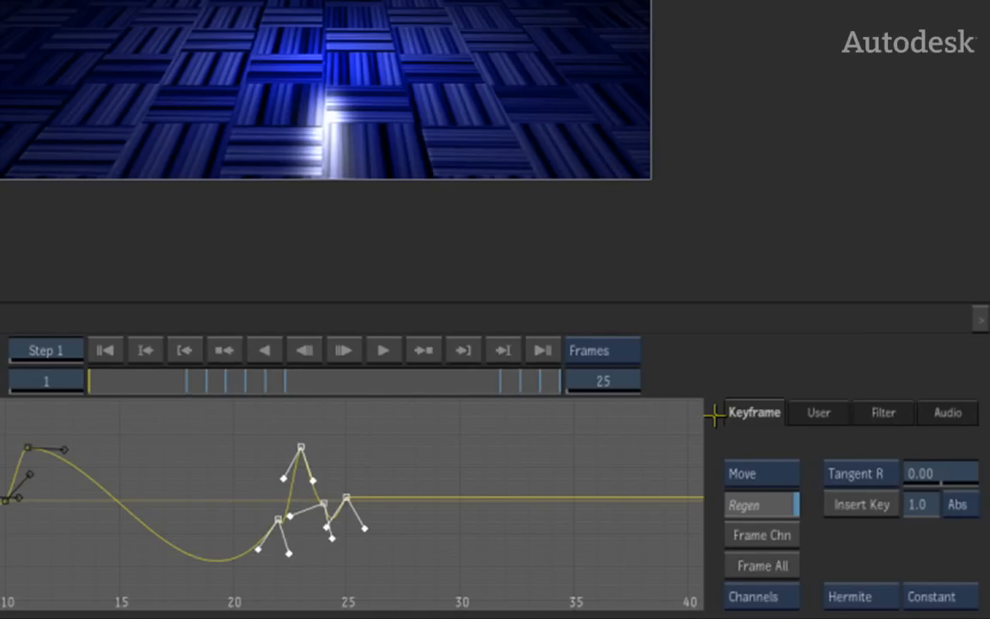
Switch to the Colour function for the keyframe cluster around frames 21 to 26
{"action": "left_click", "coordinate": [856, 473]}
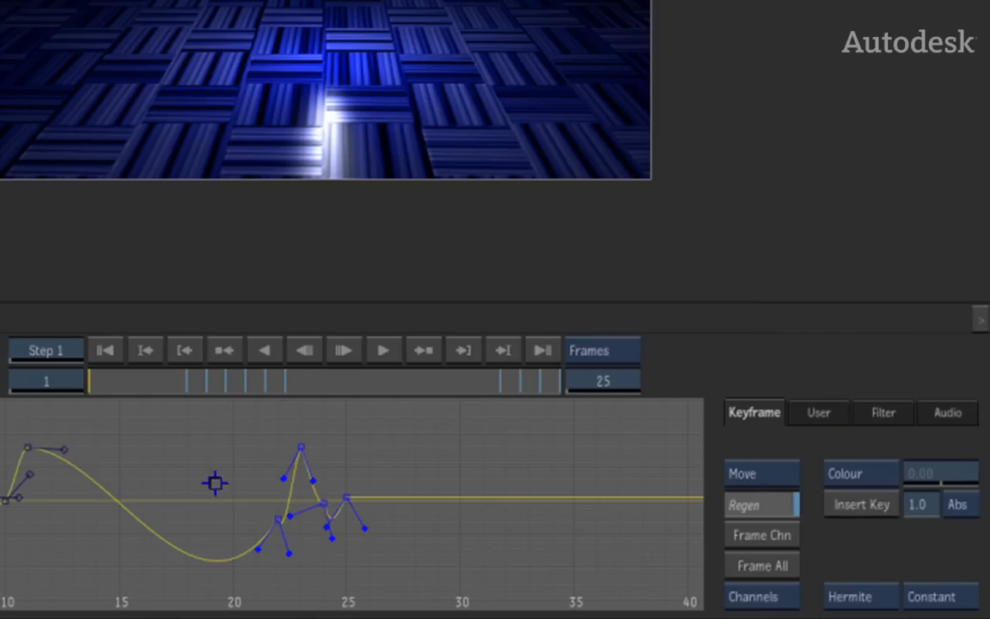
{"action": "mouse_move", "coordinate": [409, 465]}
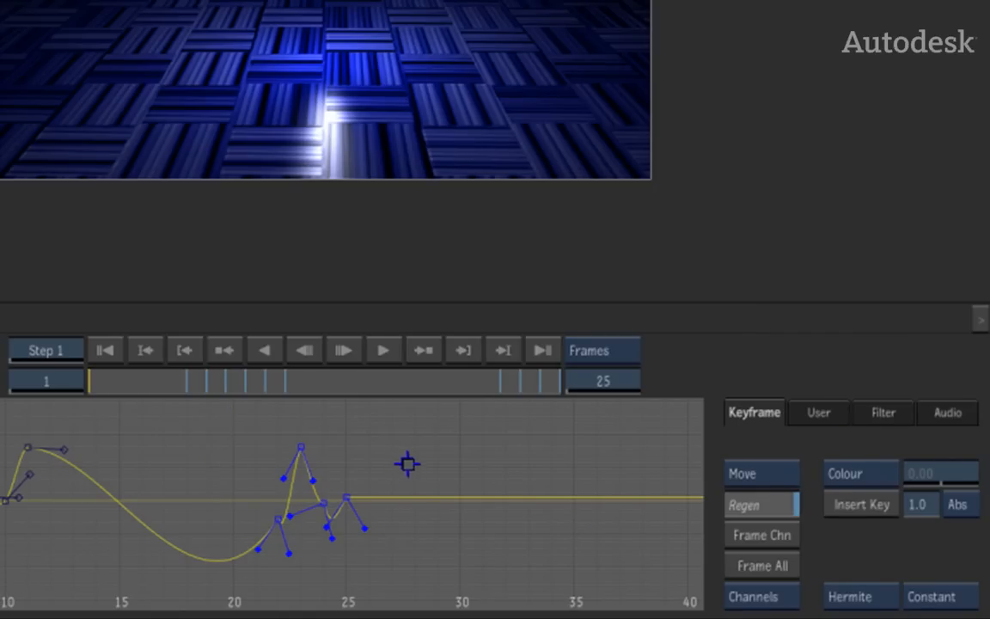